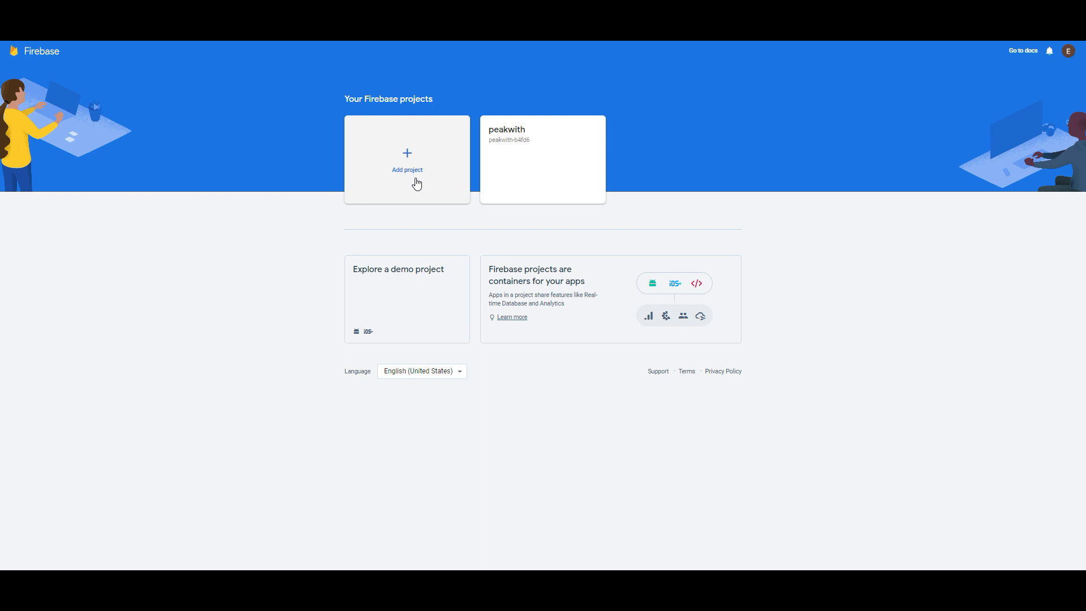
# Create a new project named 'peakwiht' and continue to the Google Analytics step
pyautogui.click(406, 160)
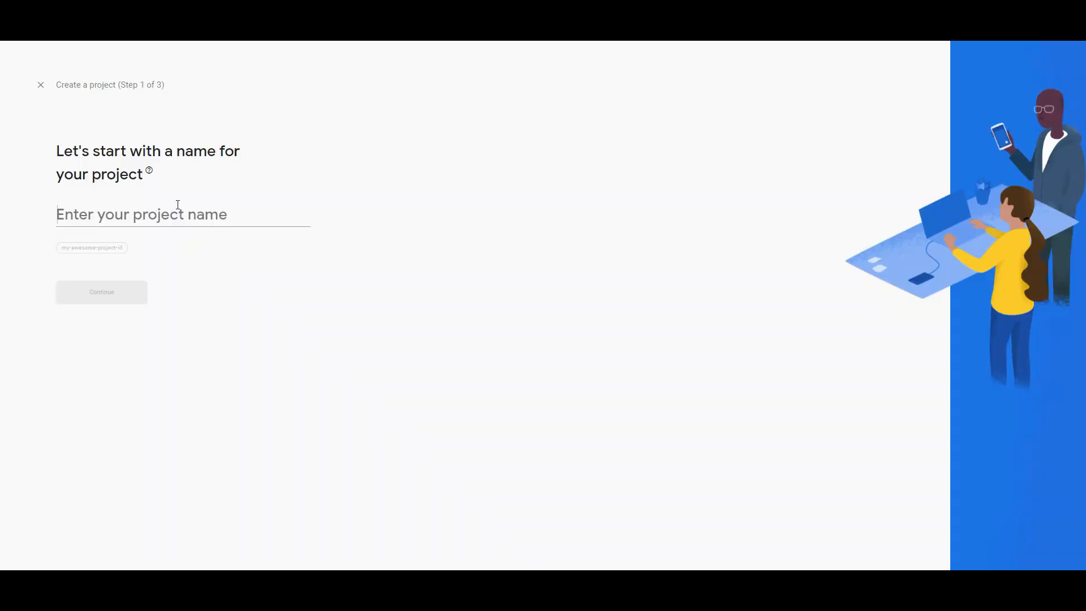
pyautogui.write('peakwiht')
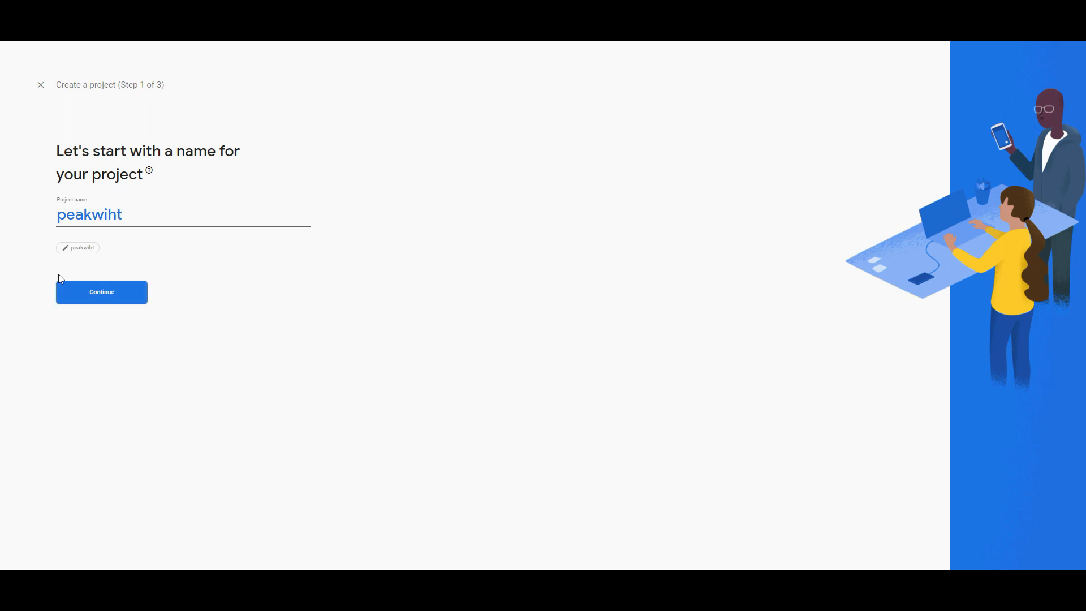
pyautogui.click(101, 292)
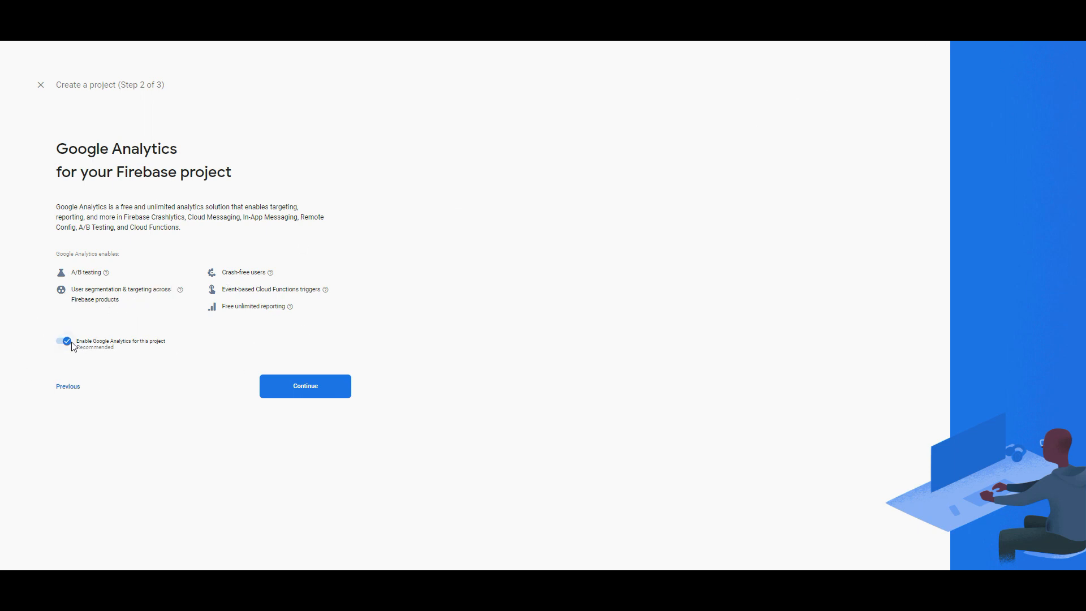
pyautogui.click(63, 341)
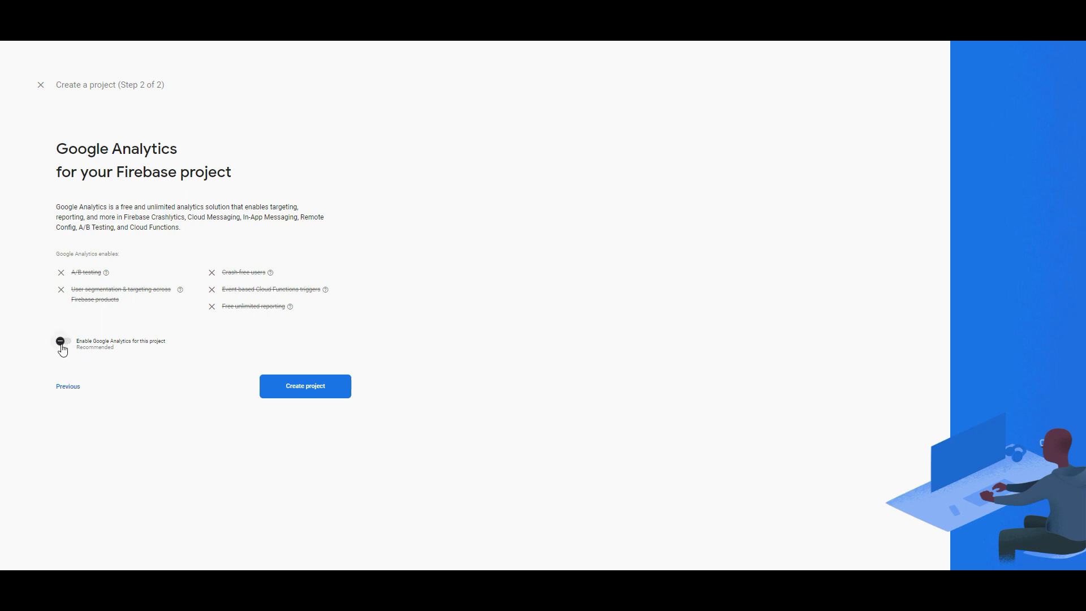
pyautogui.click(63, 341)
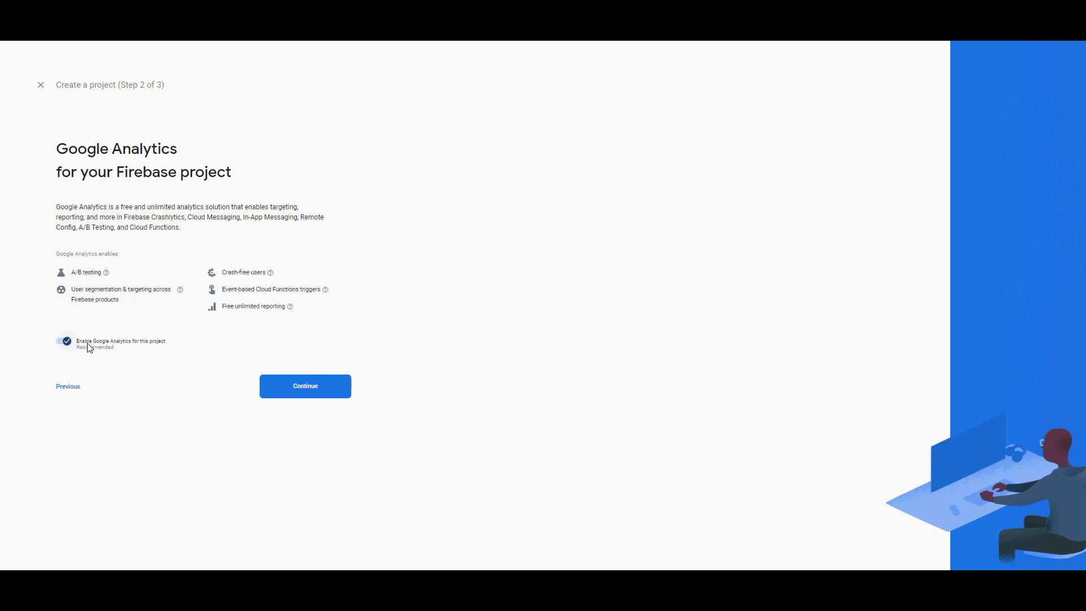
pyautogui.click(63, 341)
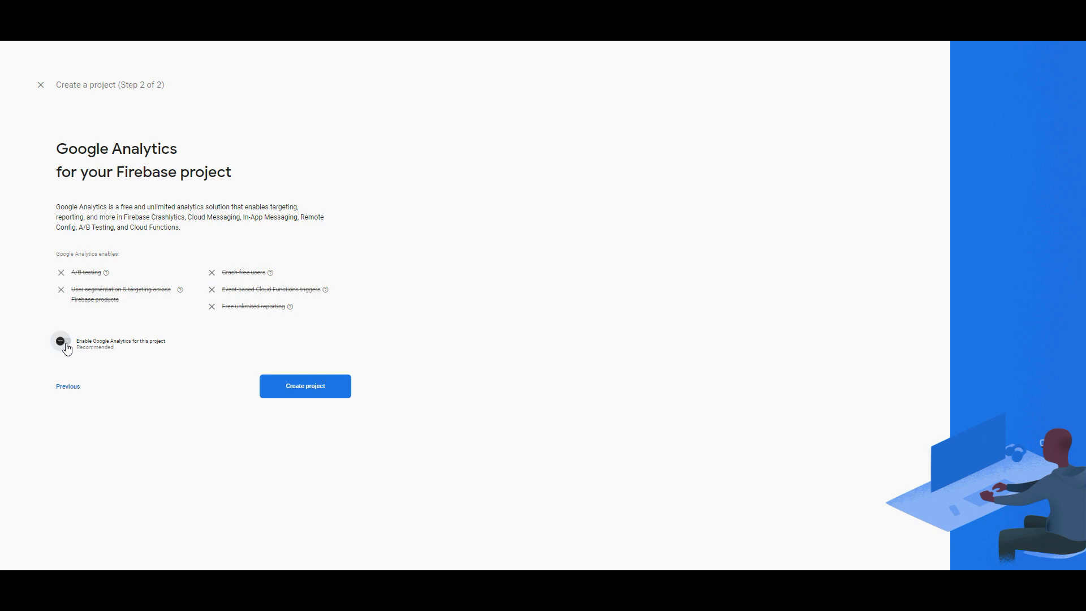
pyautogui.click(64, 341)
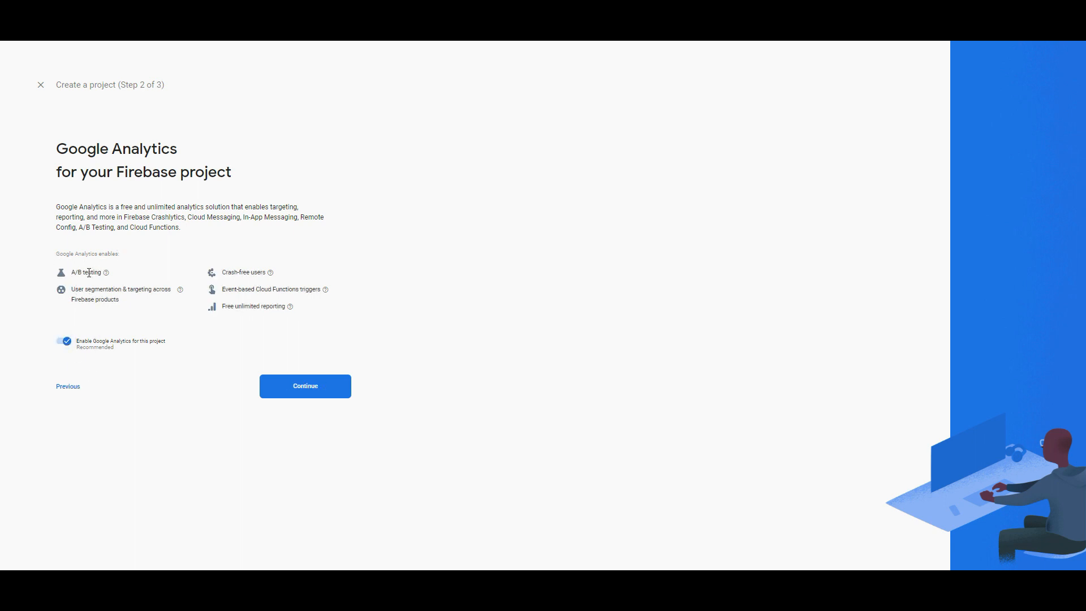
pyautogui.doubleClick(94, 289)
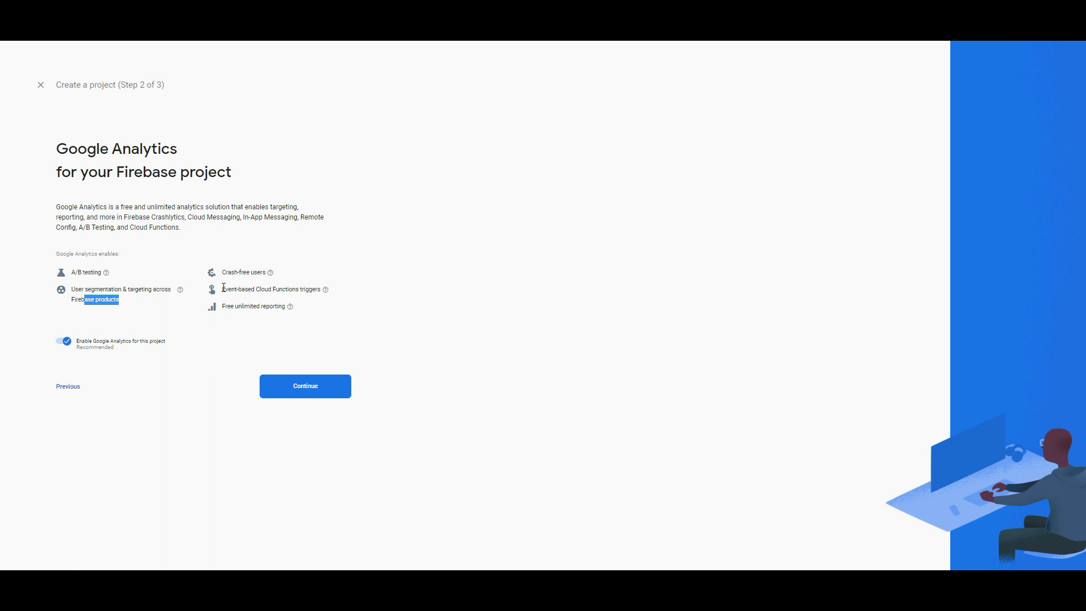
pyautogui.moveTo(310, 290)
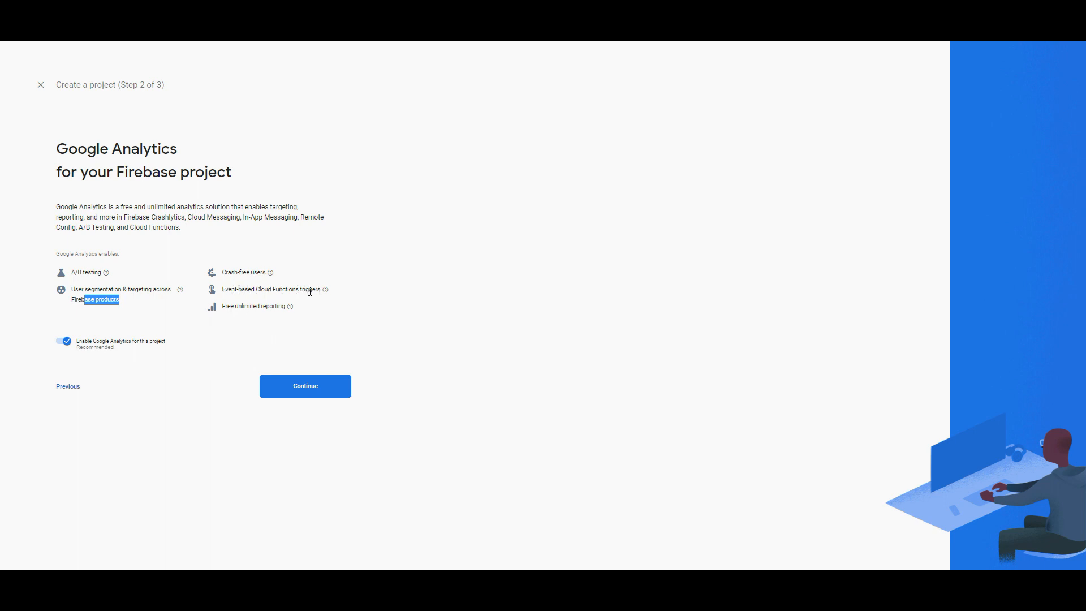
pyautogui.moveTo(270, 306)
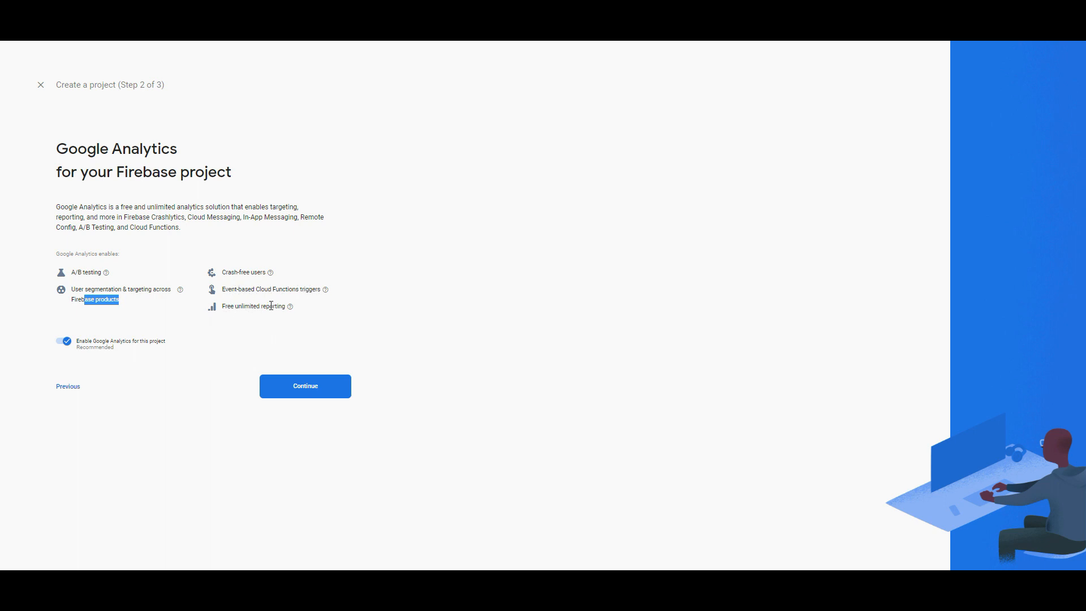
# Choose the existing non-demo 'peakwith' Analytics account and create the project
pyautogui.click(304, 386)
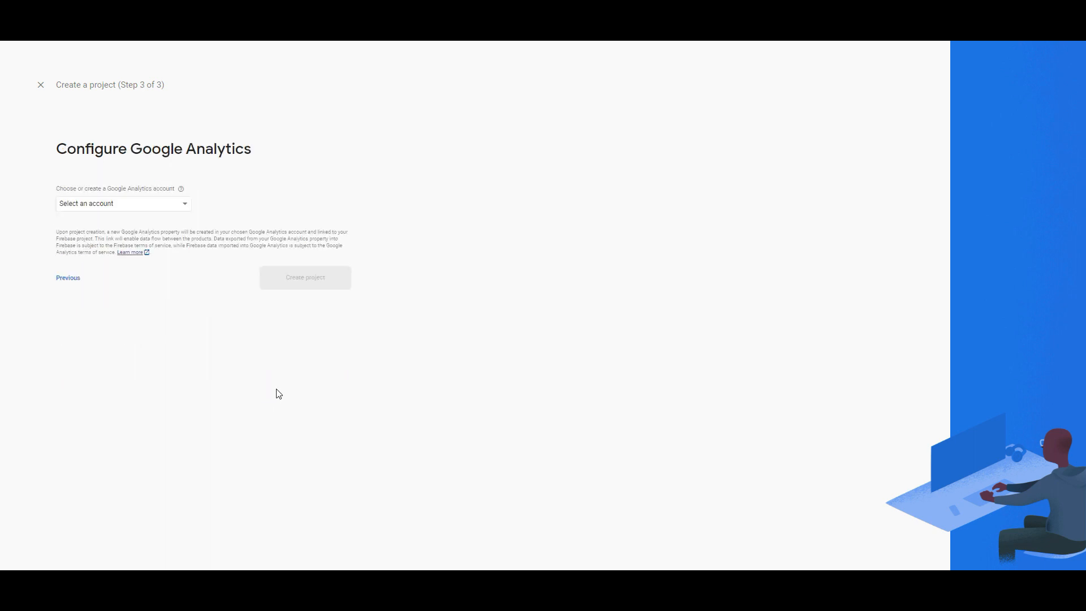
pyautogui.moveTo(83, 171)
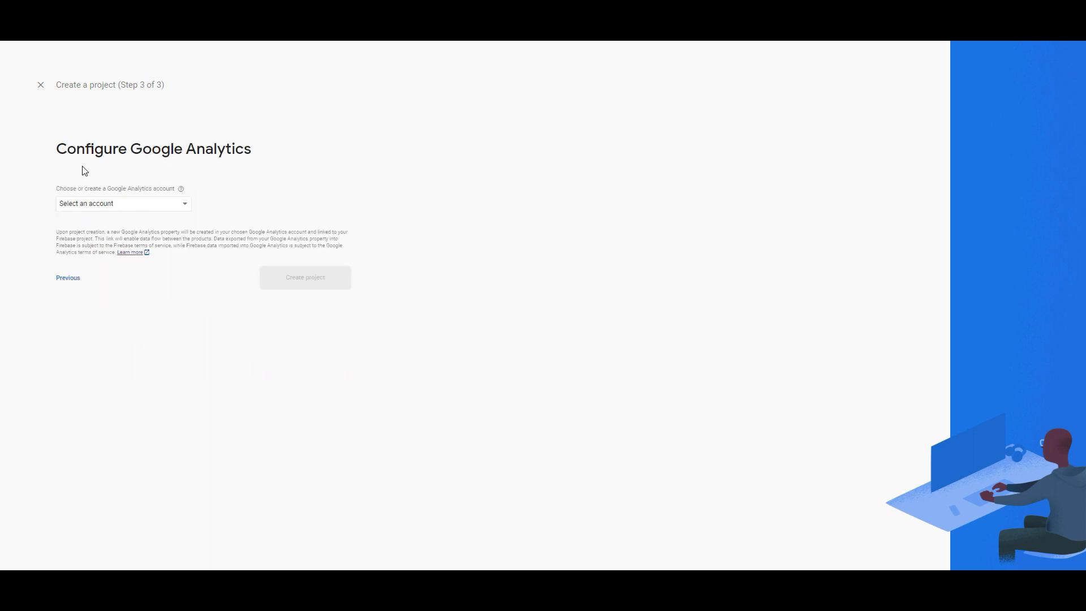
pyautogui.moveTo(231, 151)
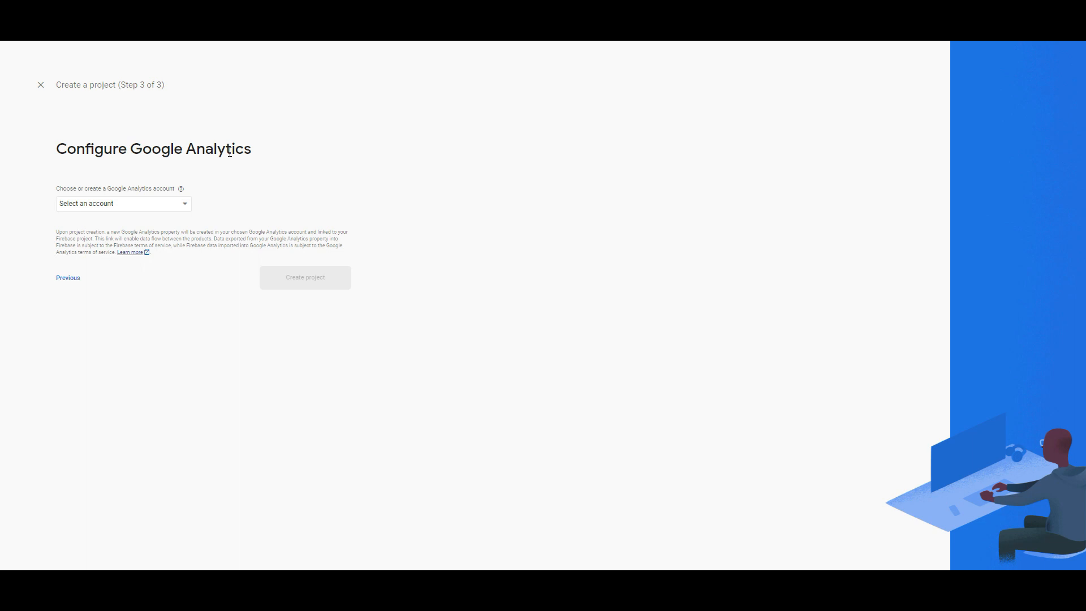
pyautogui.moveTo(183, 199)
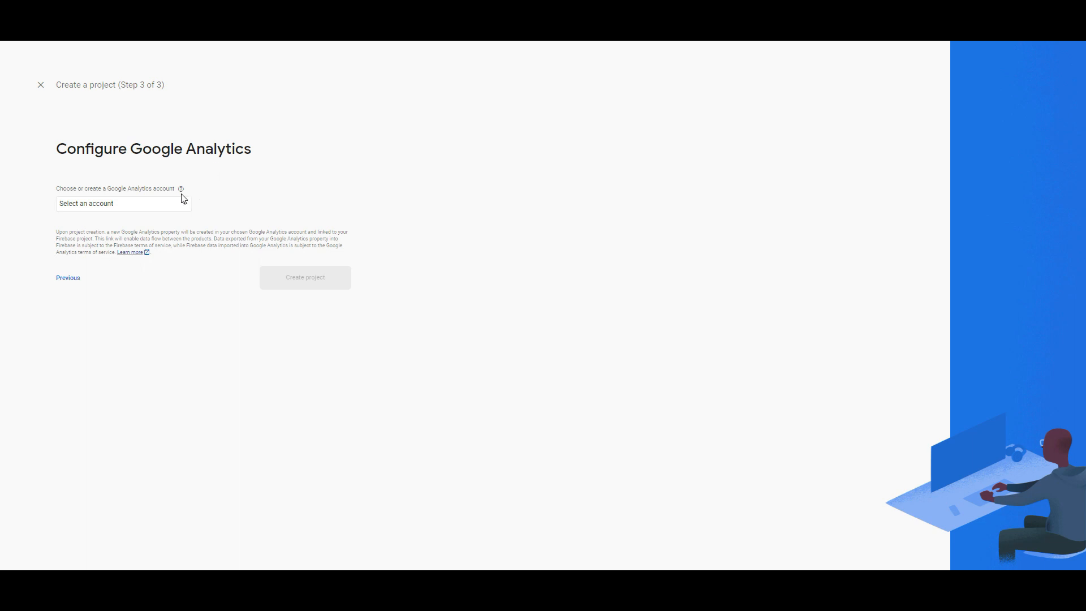
pyautogui.click(123, 202)
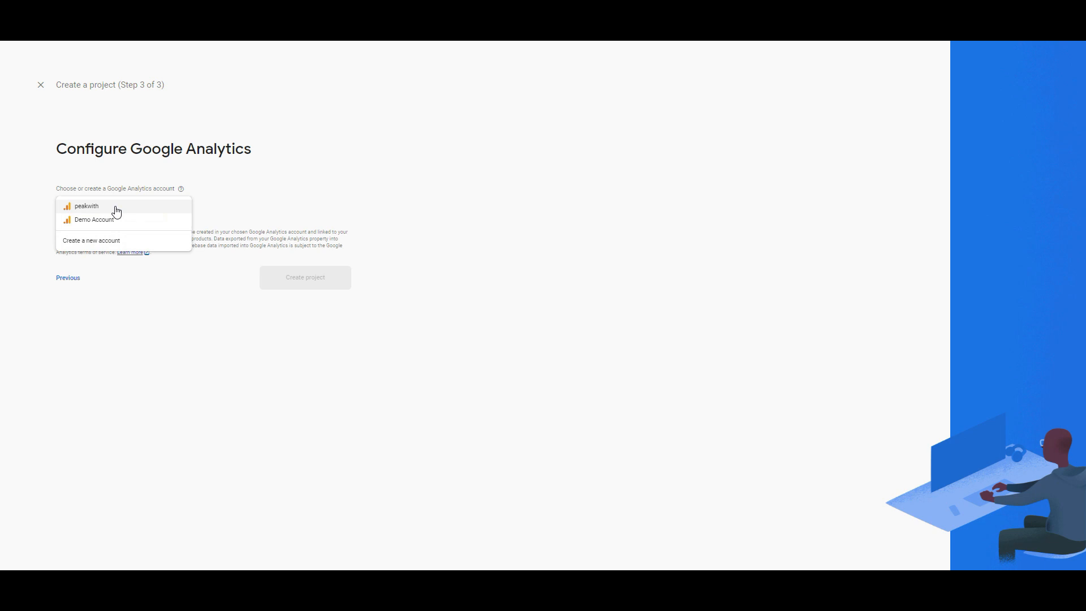
pyautogui.click(86, 206)
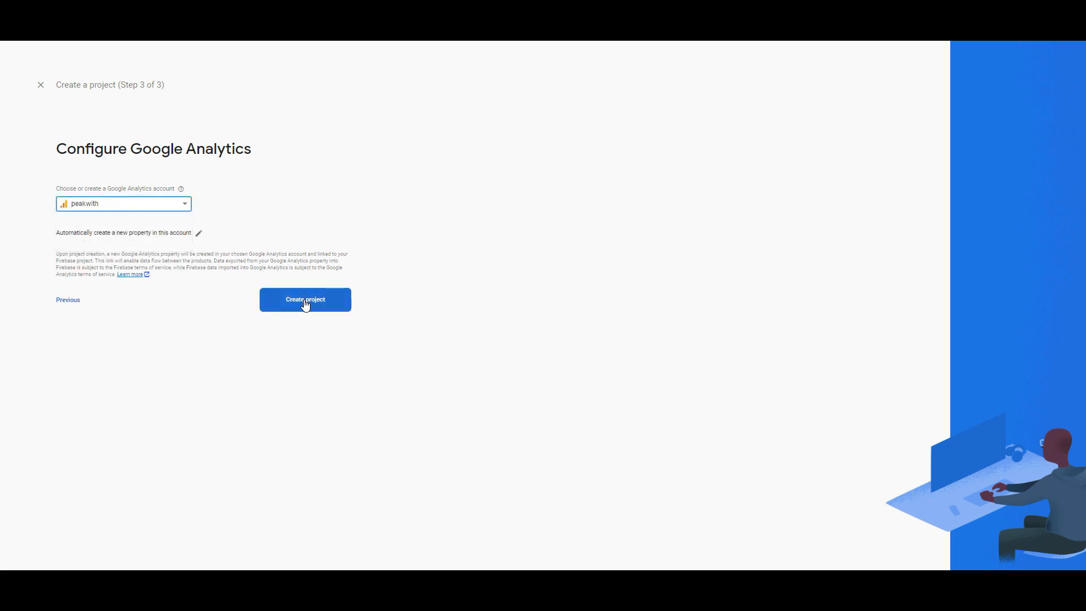
pyautogui.click(304, 298)
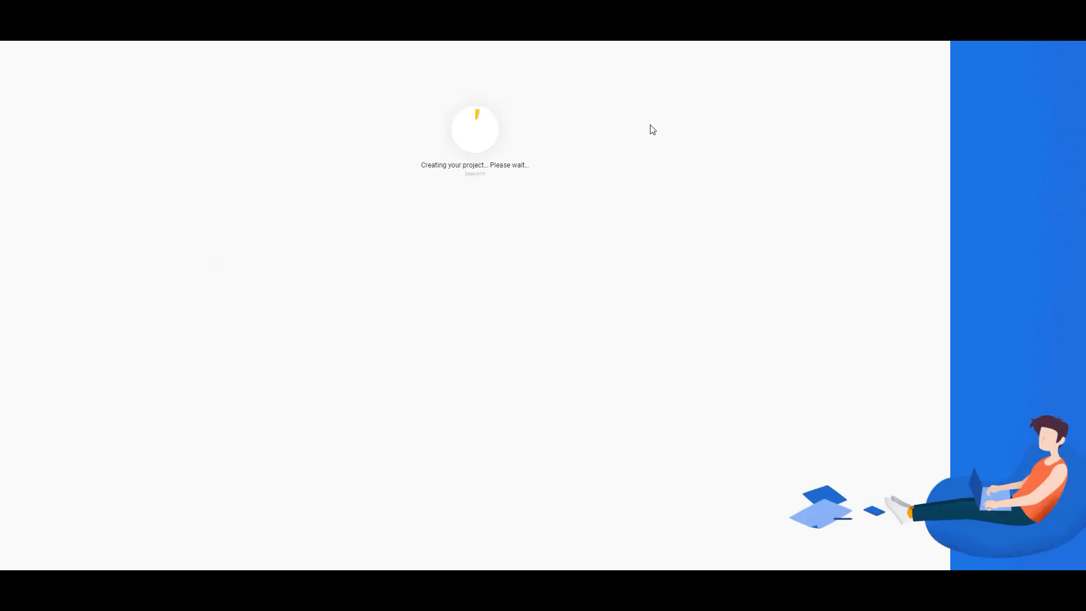
pyautogui.moveTo(379, 134)
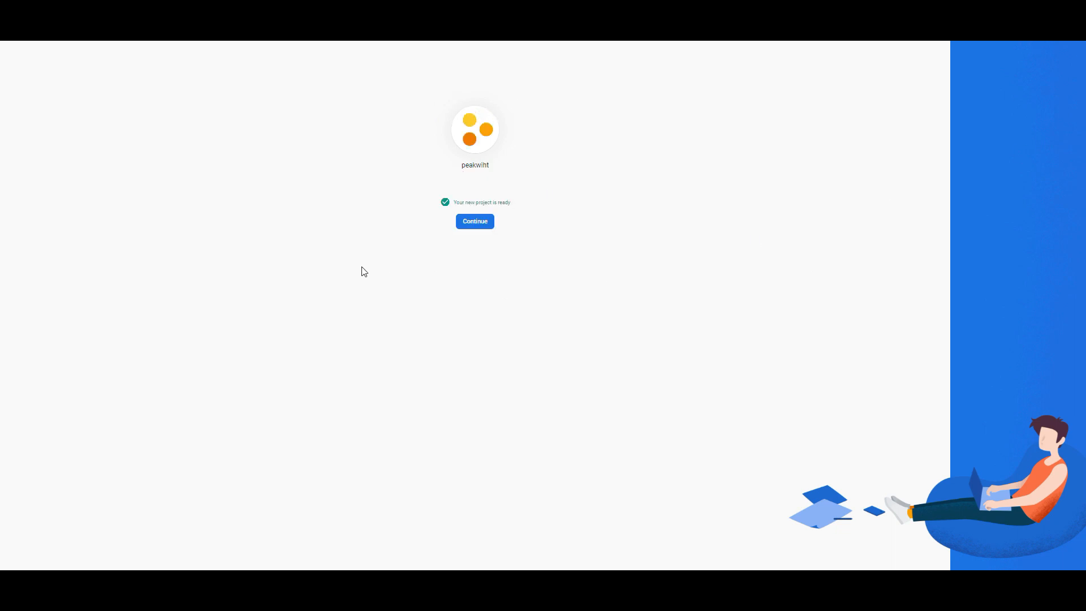
pyautogui.moveTo(489, 211)
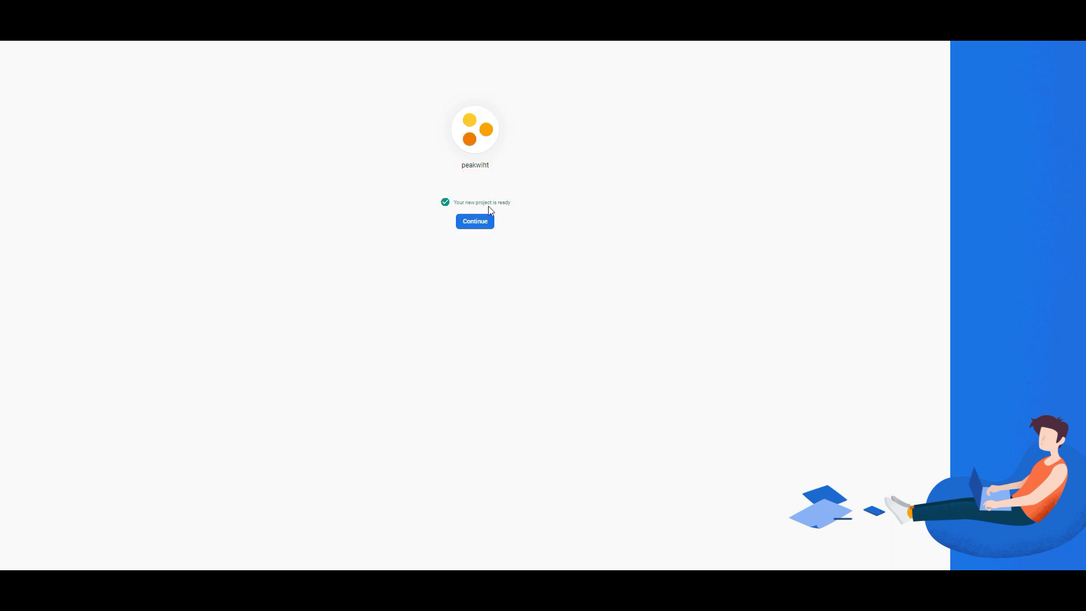
# Continue from 'Your new project is ready' to the peakwiht overview
pyautogui.click(474, 221)
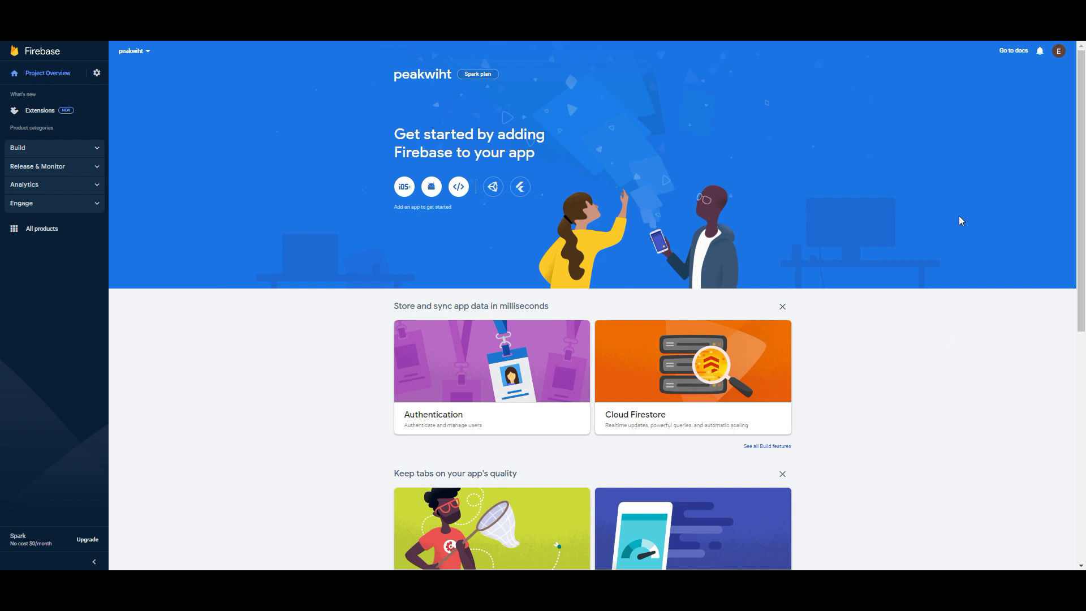
pyautogui.moveTo(388, 140)
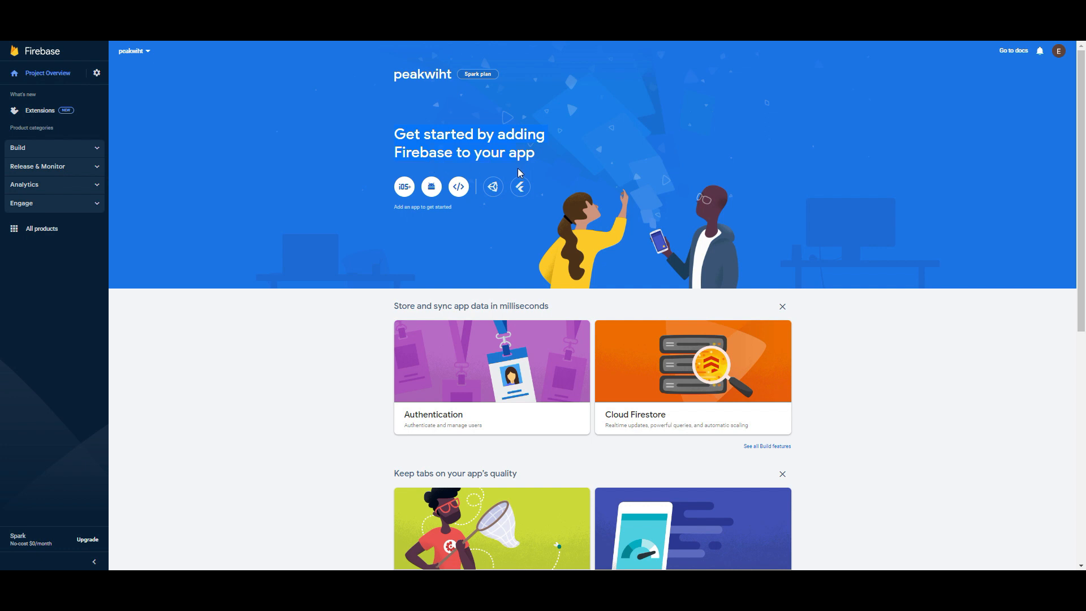
pyautogui.moveTo(551, 150)
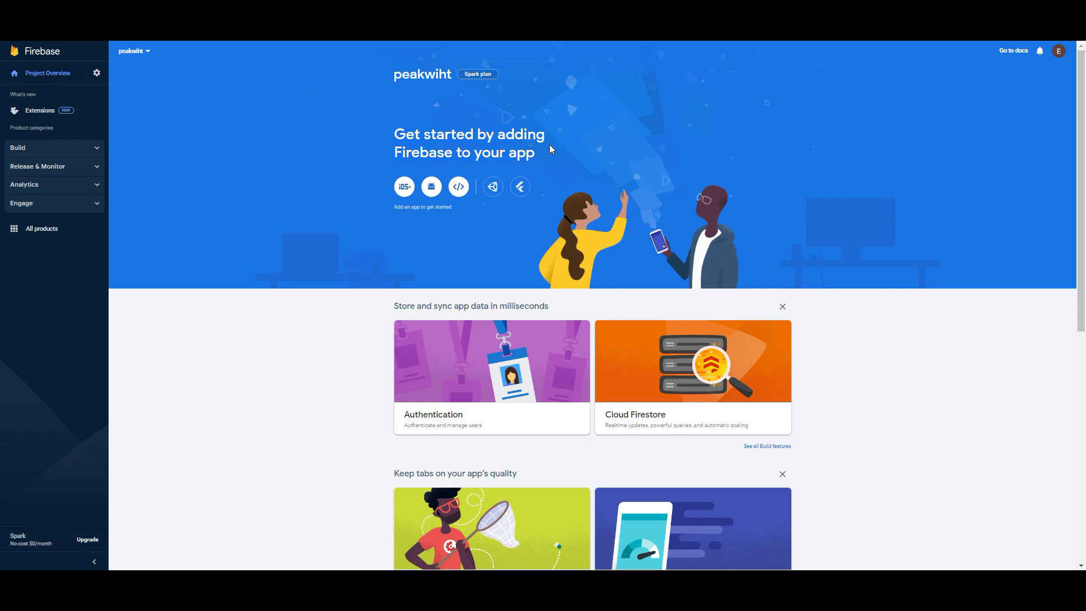
pyautogui.moveTo(405, 187)
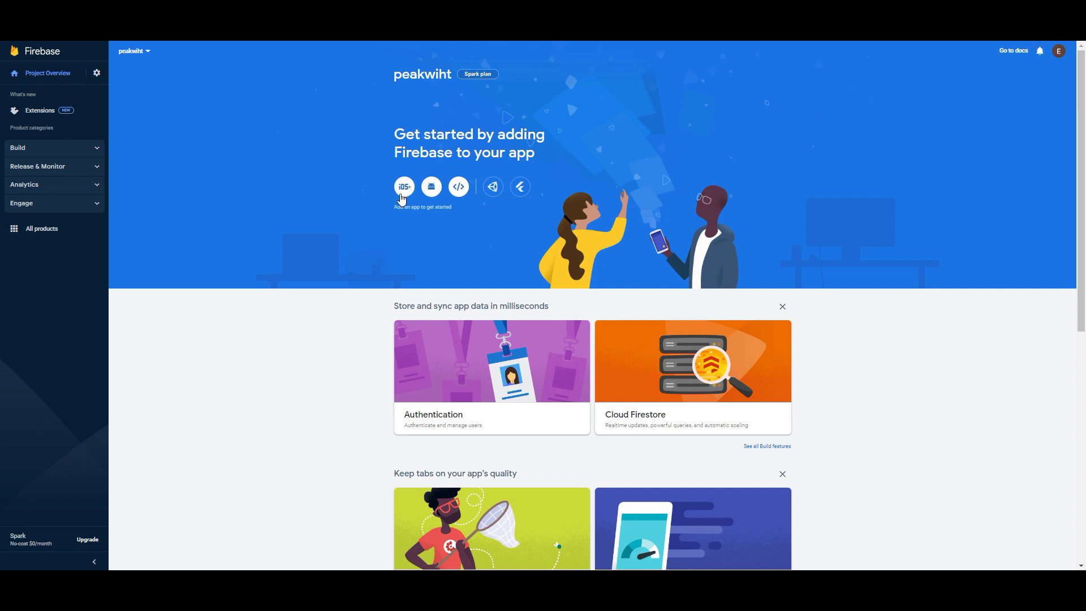
pyautogui.moveTo(431, 187)
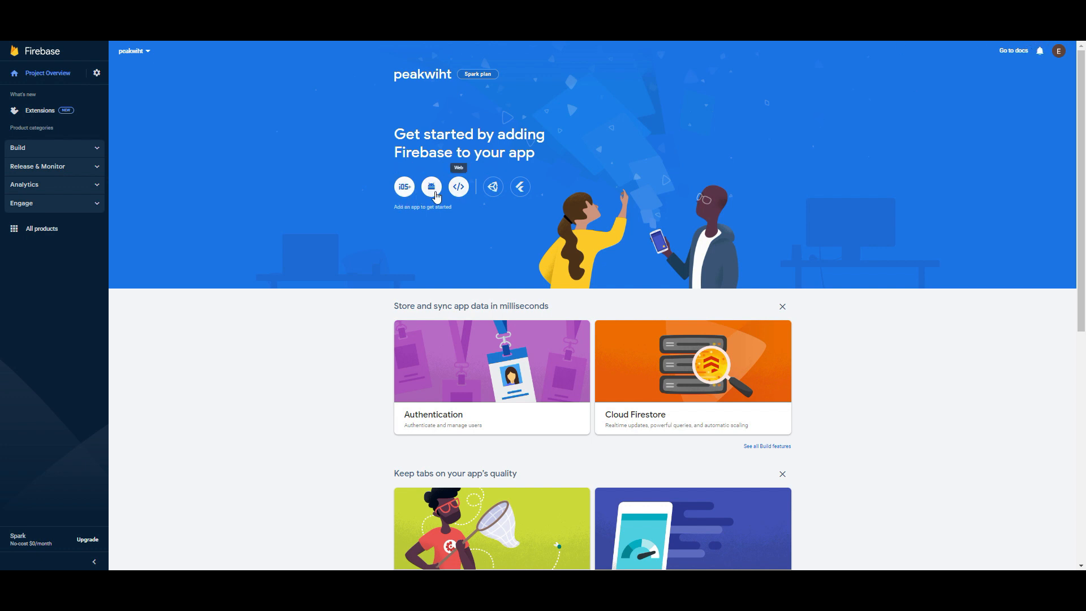
pyautogui.moveTo(431, 187)
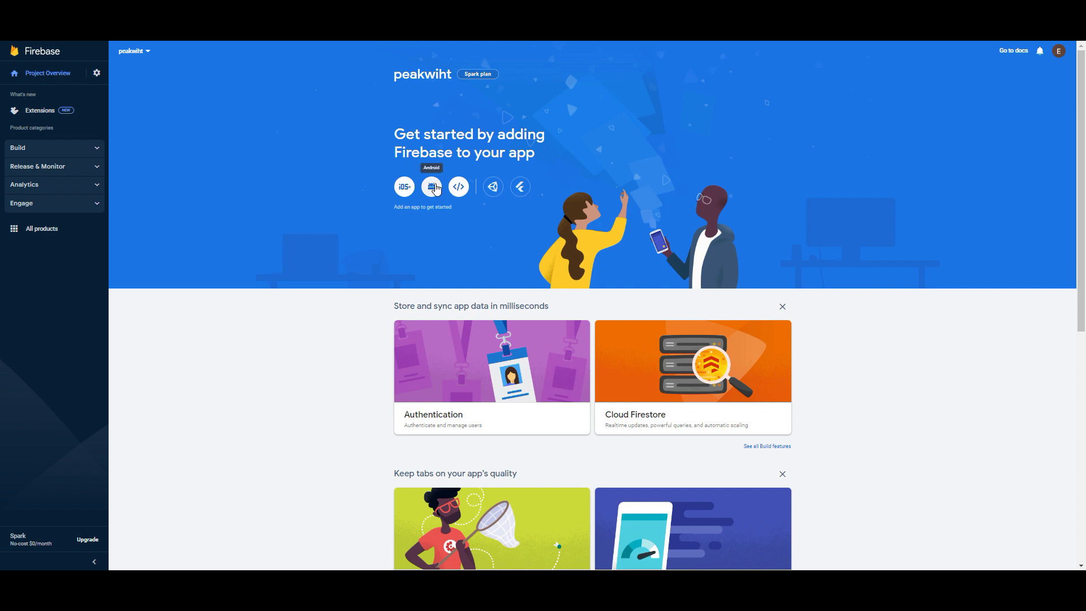
# Start the Android app setup flow from the peakwiht Project Overview
pyautogui.click(431, 187)
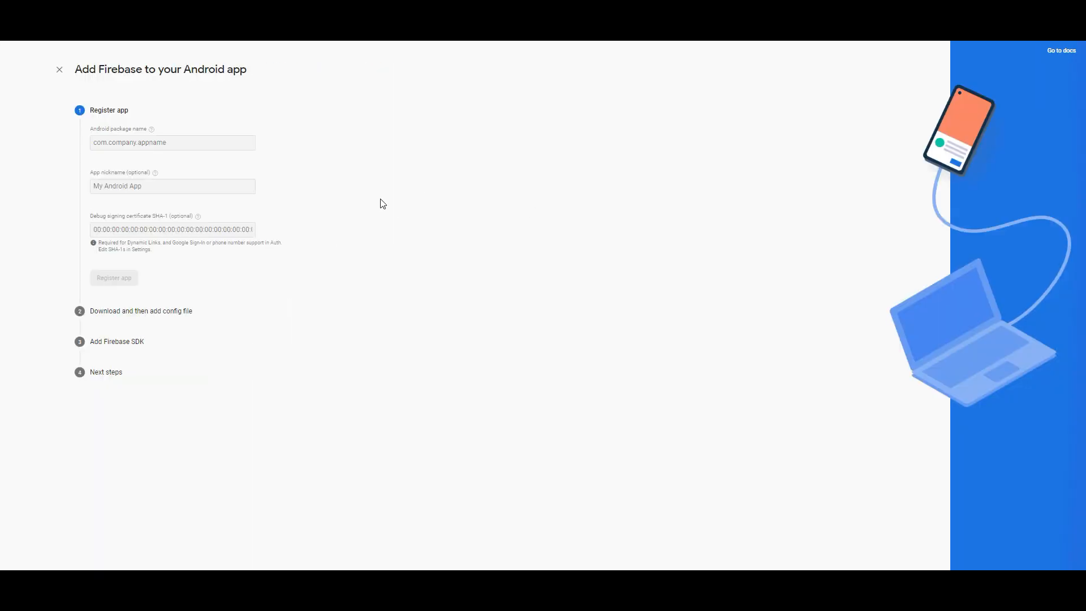
pyautogui.click(172, 142)
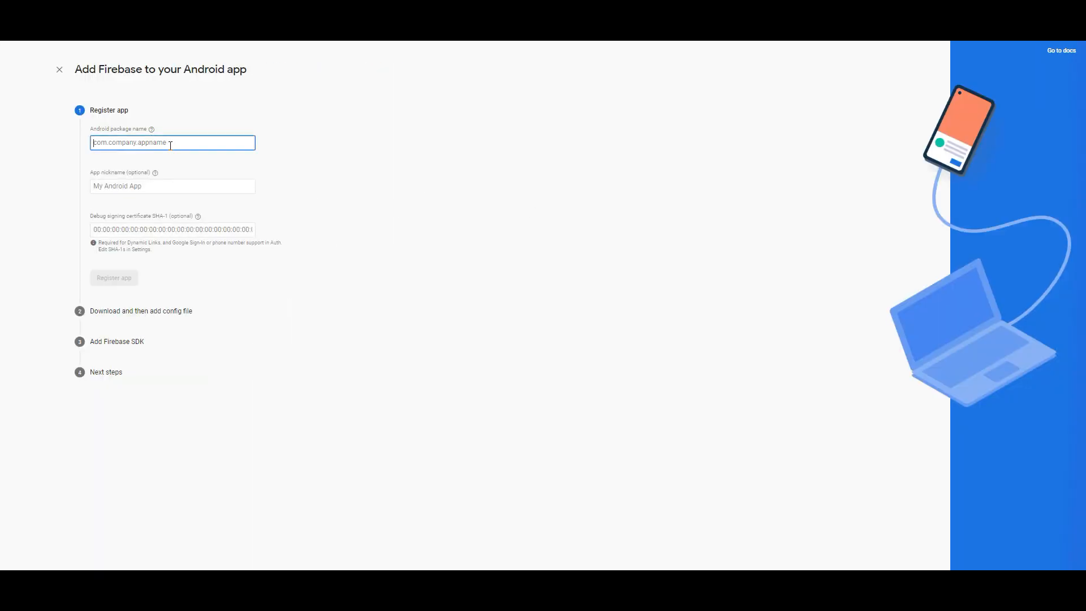
pyautogui.click(172, 186)
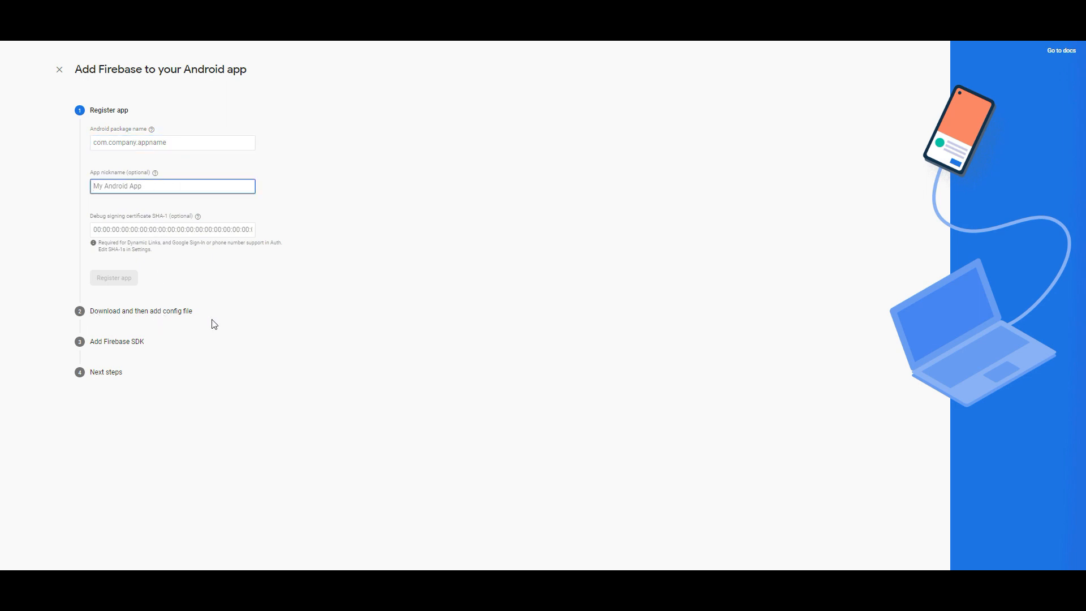
pyautogui.click(58, 69)
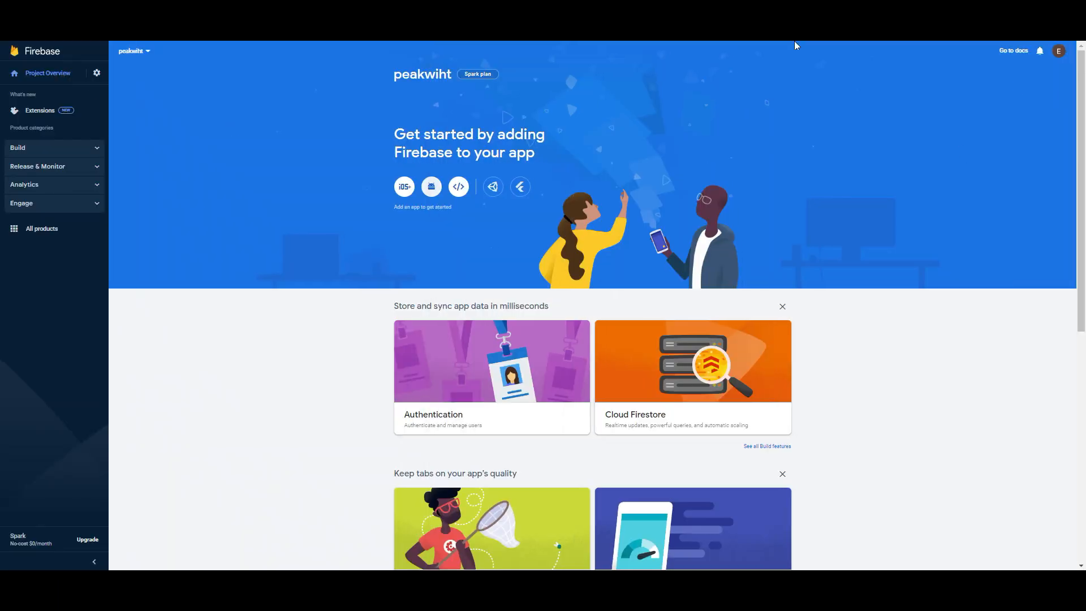
pyautogui.moveTo(445, 143)
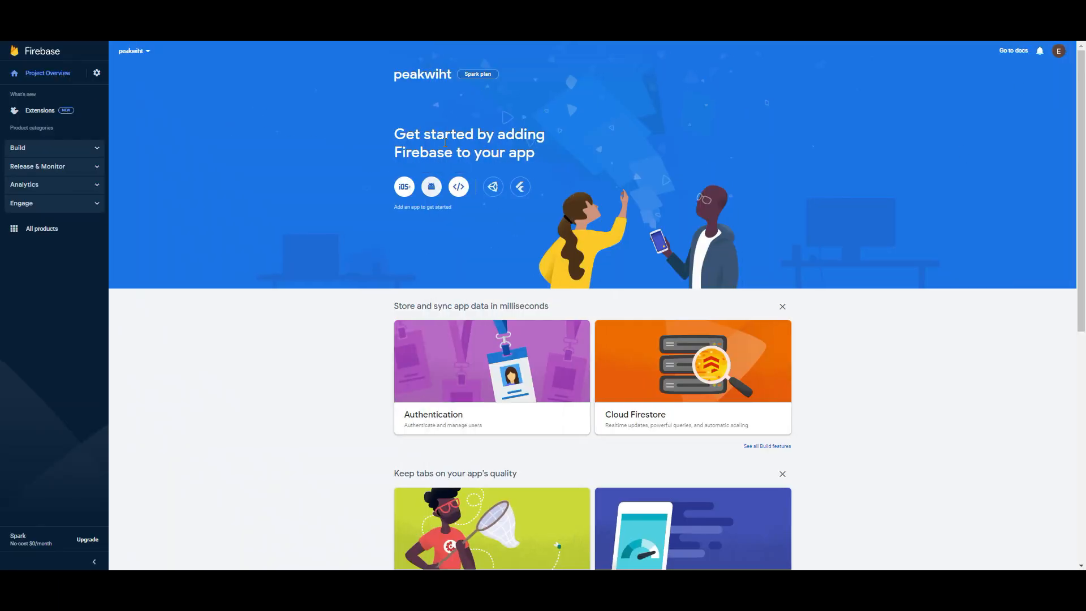
pyautogui.moveTo(181, 76)
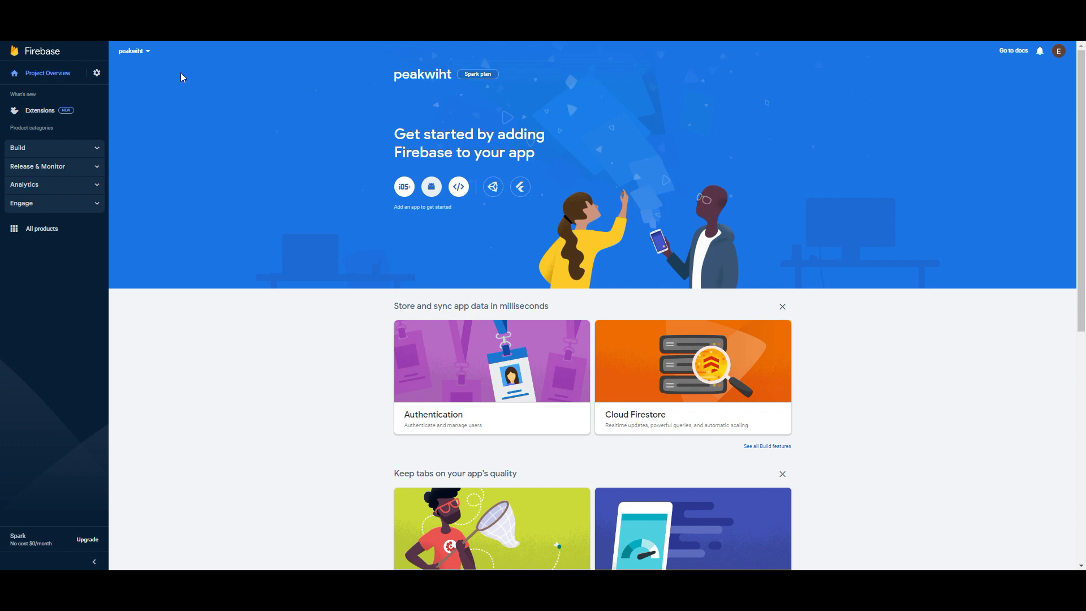
pyautogui.moveTo(428, 170)
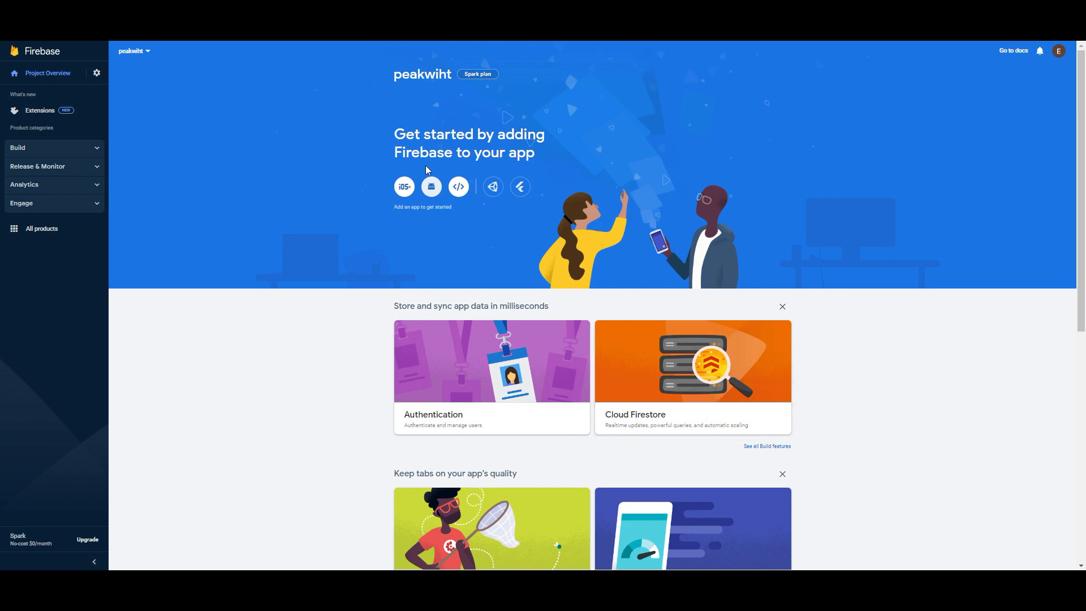
pyautogui.moveTo(153, 53)
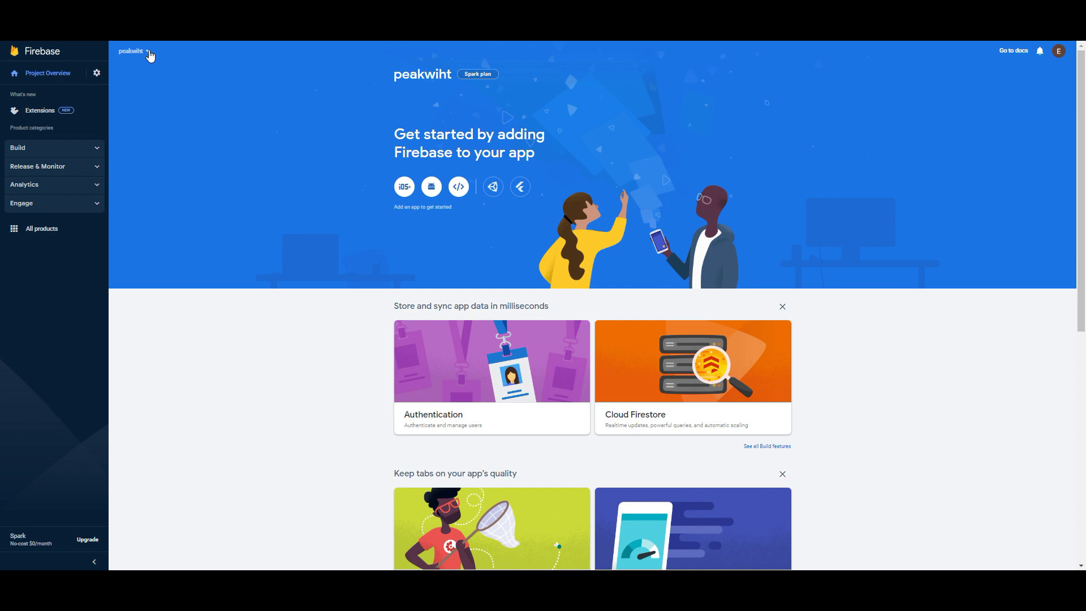
# Bring up the project switcher listing Firebase Demo Project, peakwiht and peakwith
pyautogui.click(132, 51)
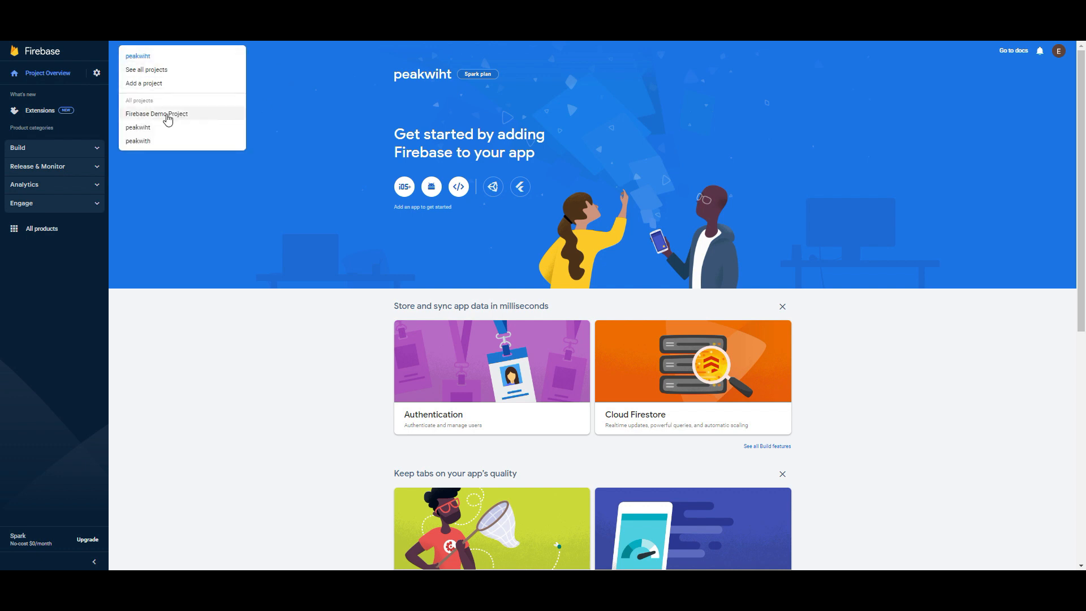
# Switch to the Firebase Demo Project and view its Flood-It analytics overview
pyautogui.click(156, 114)
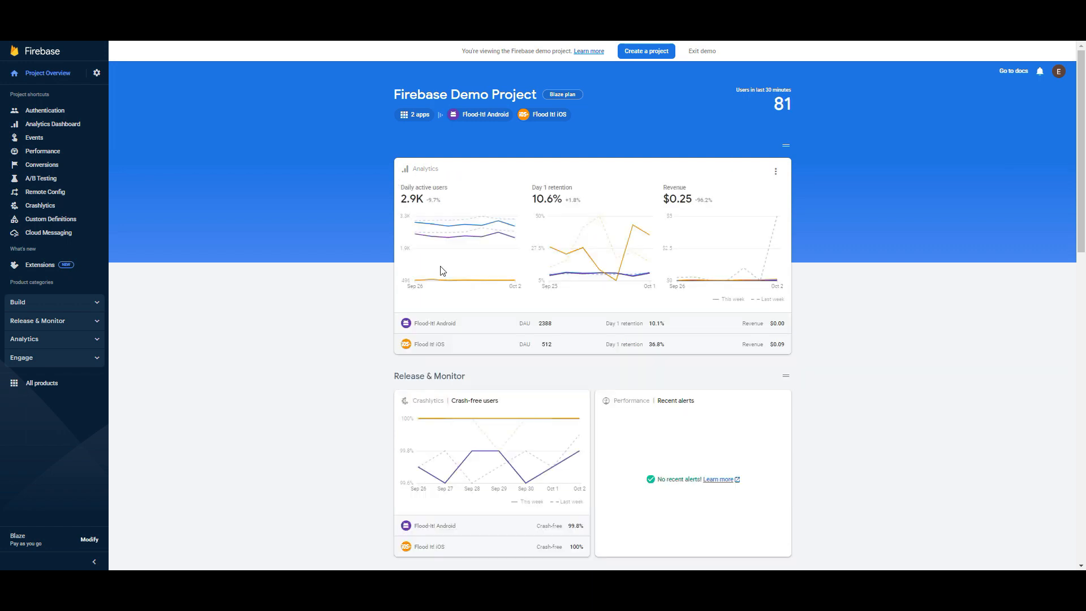
pyautogui.moveTo(574, 200)
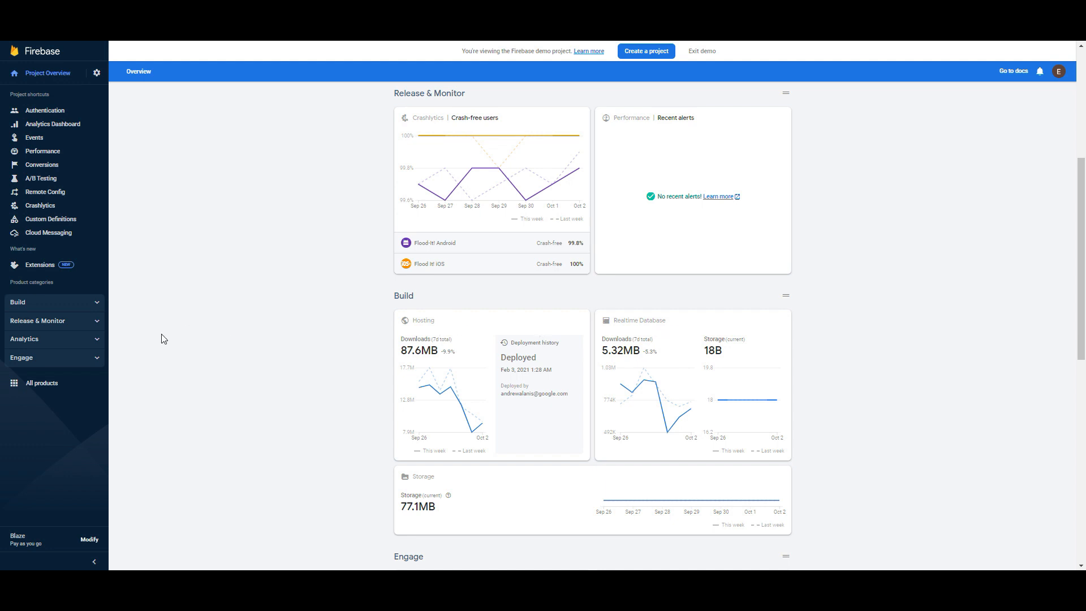
pyautogui.moveTo(146, 341)
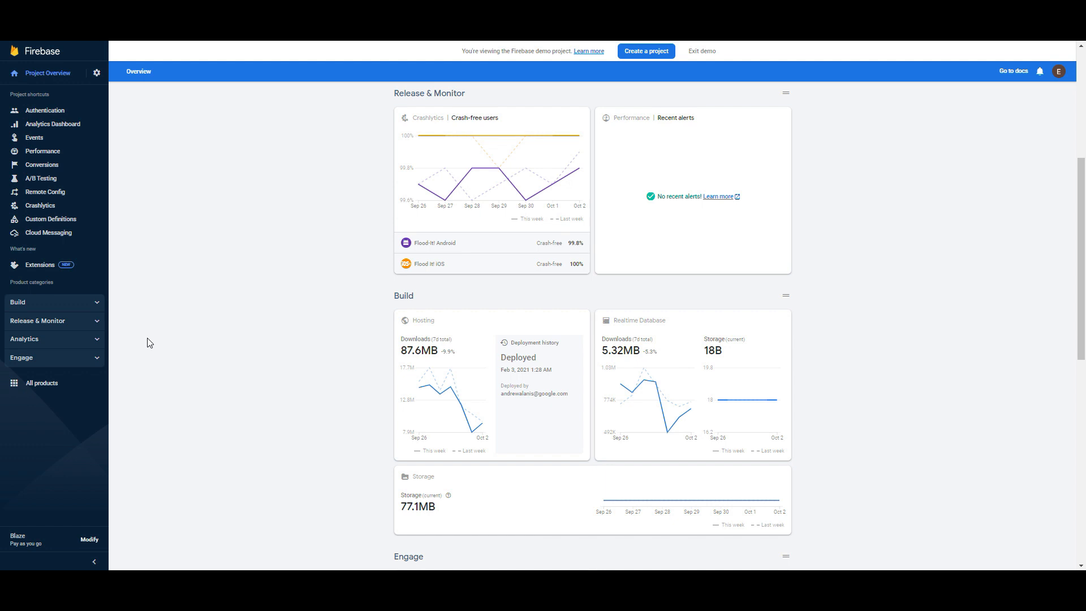
pyautogui.moveTo(151, 344)
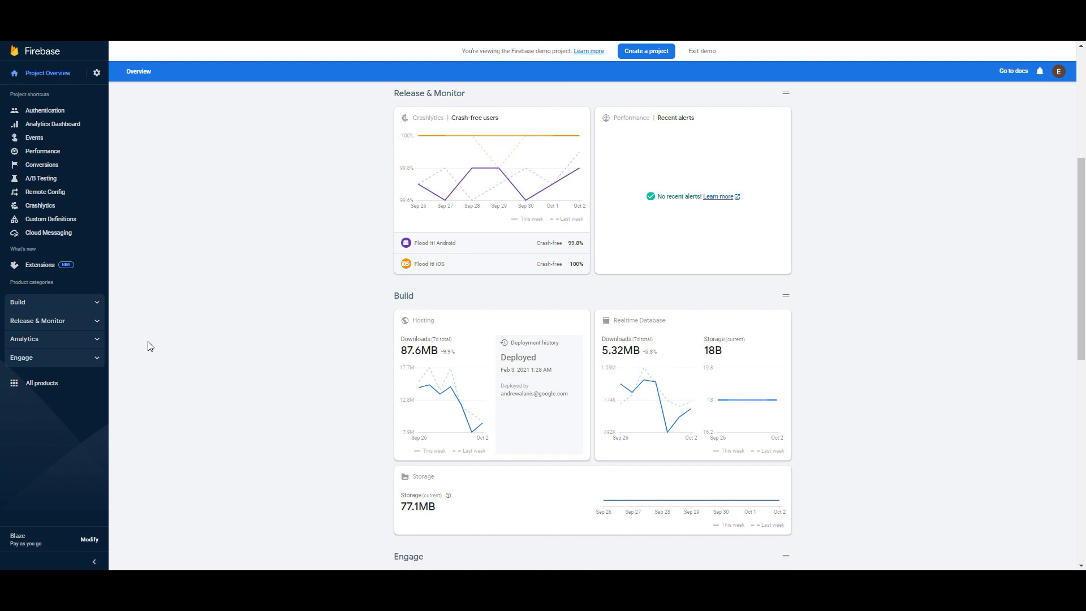
pyautogui.moveTo(53, 125)
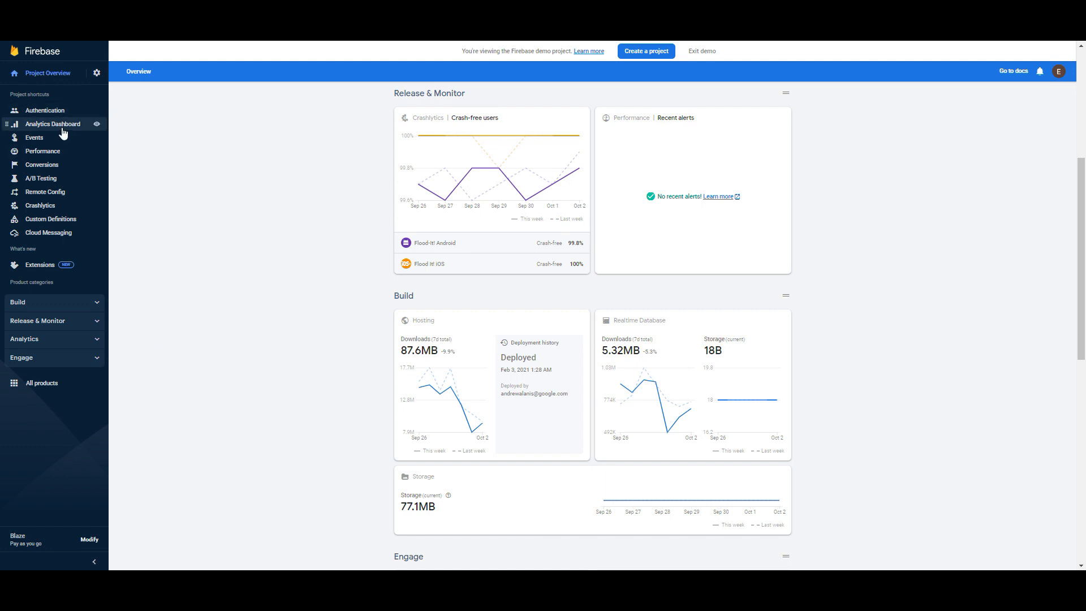
# View the Analytics dashboard's engagement, retention, event count and revenue reports for Flood-It
pyautogui.click(53, 124)
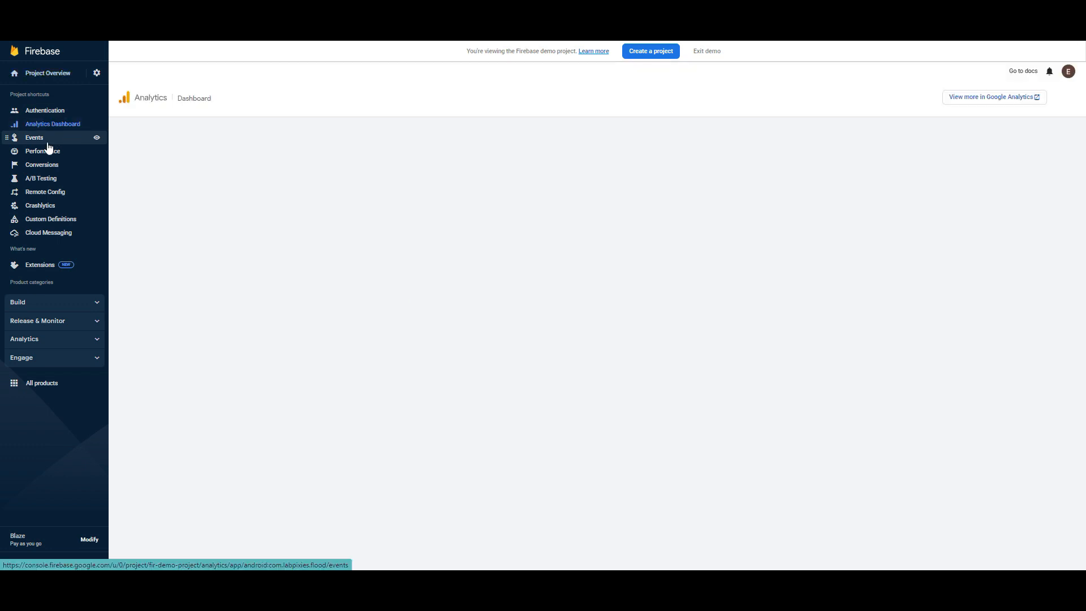
pyautogui.moveTo(1019, 45)
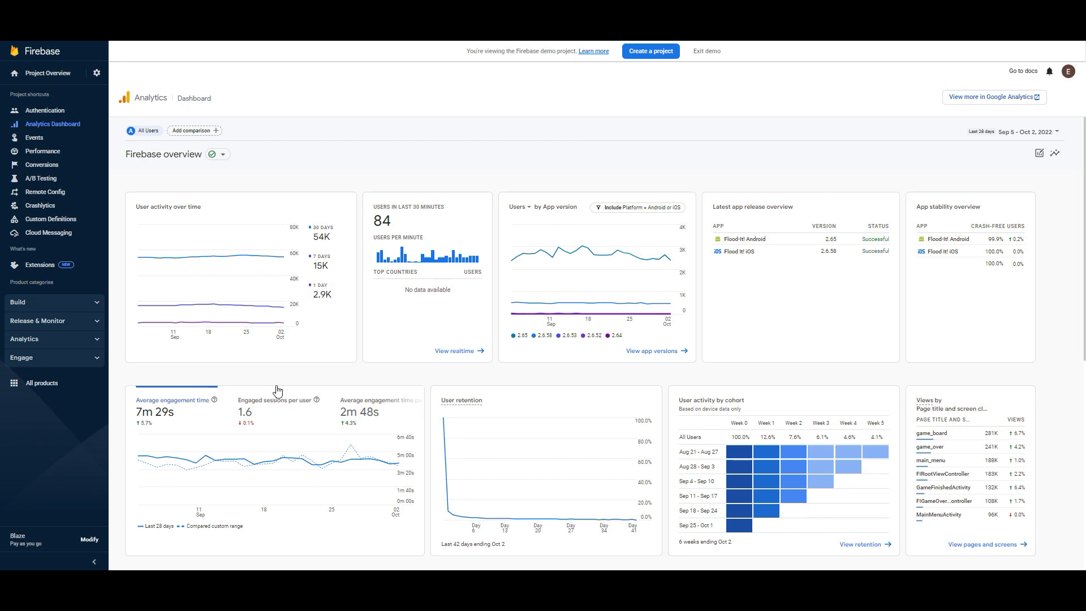
pyautogui.scroll(-3)
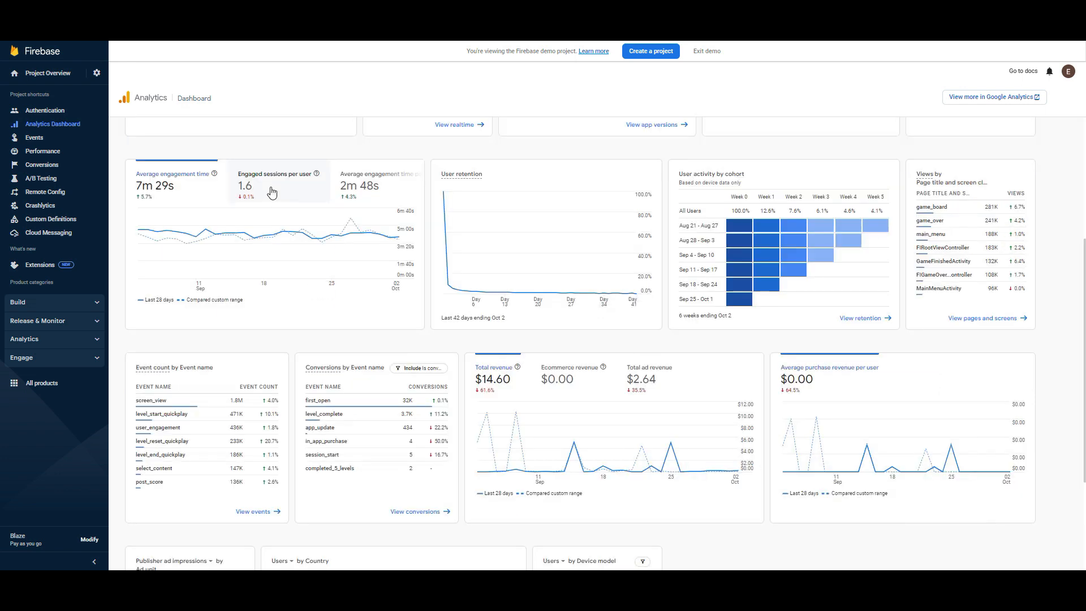
pyautogui.moveTo(298, 192)
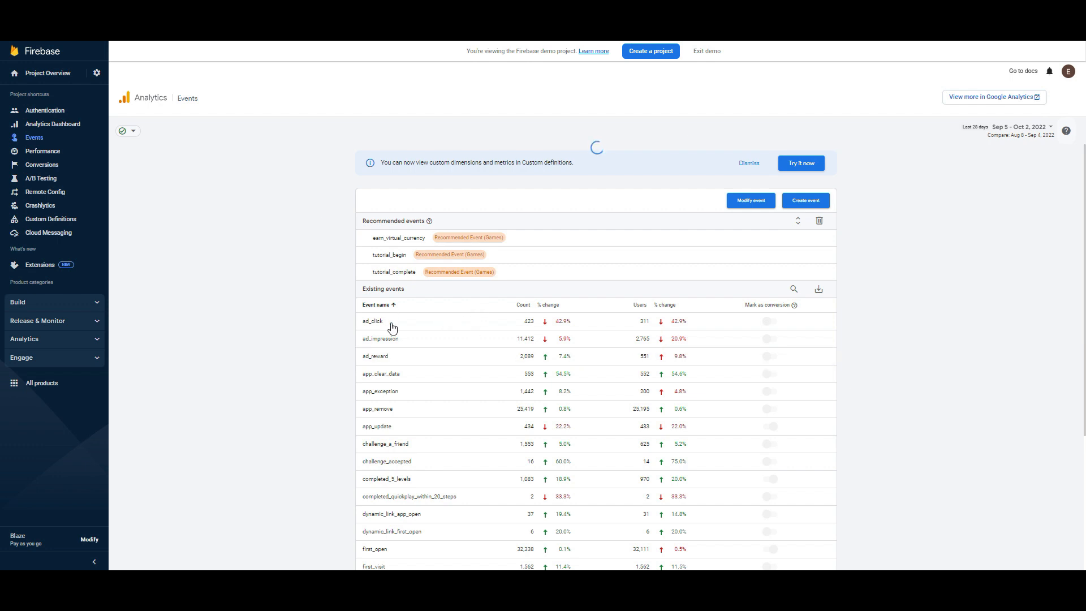
# Scroll the Existing events table showing Flood-It event counts and users
pyautogui.scroll(-3)
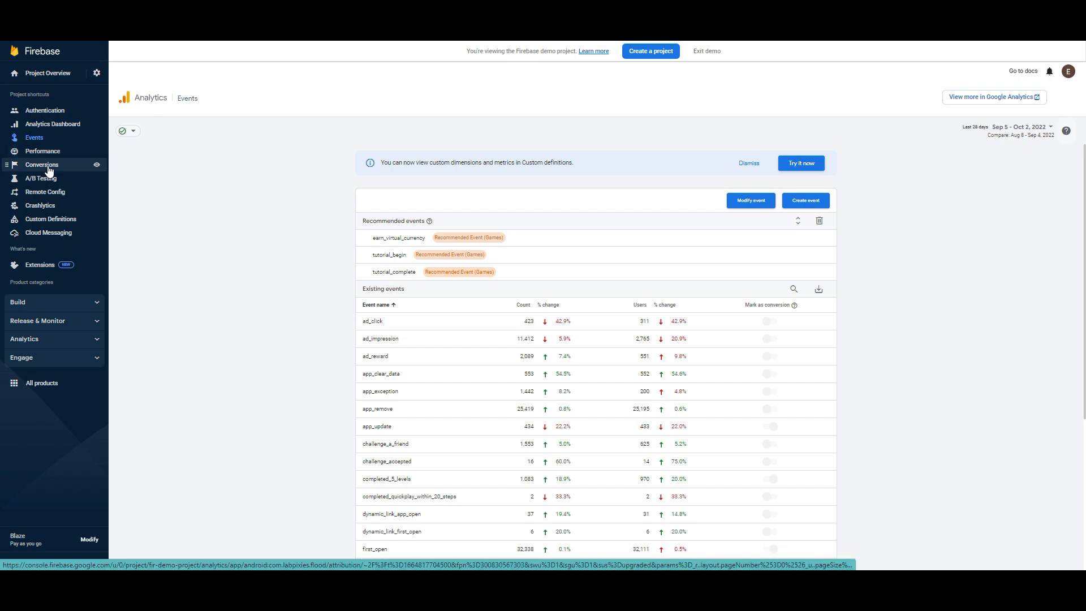
# View the Conversions report listing conversion events with counts, values and changes
pyautogui.click(42, 164)
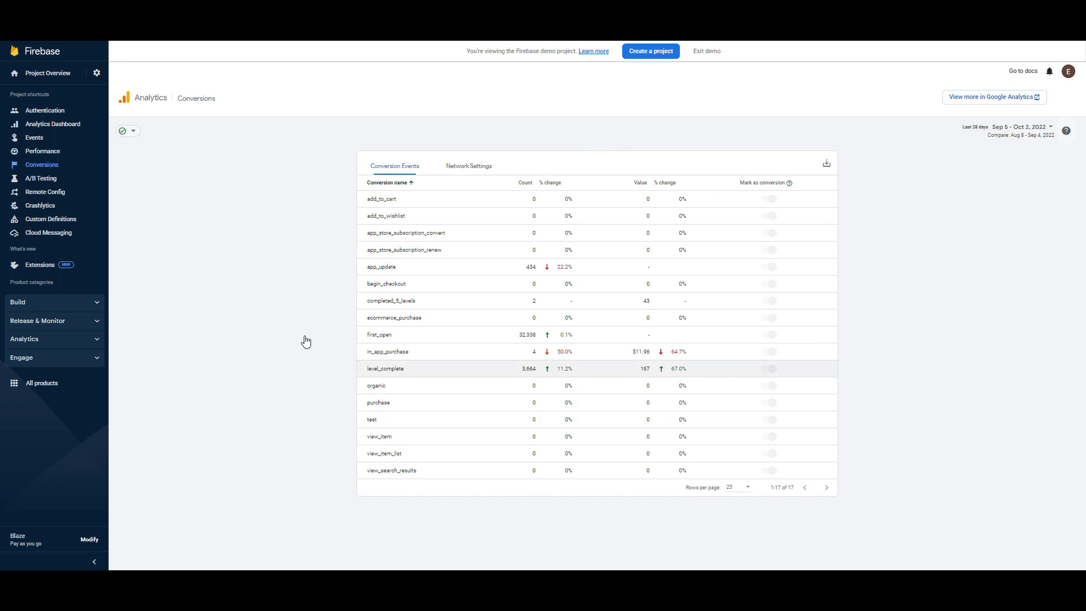
pyautogui.moveTo(1023, 203)
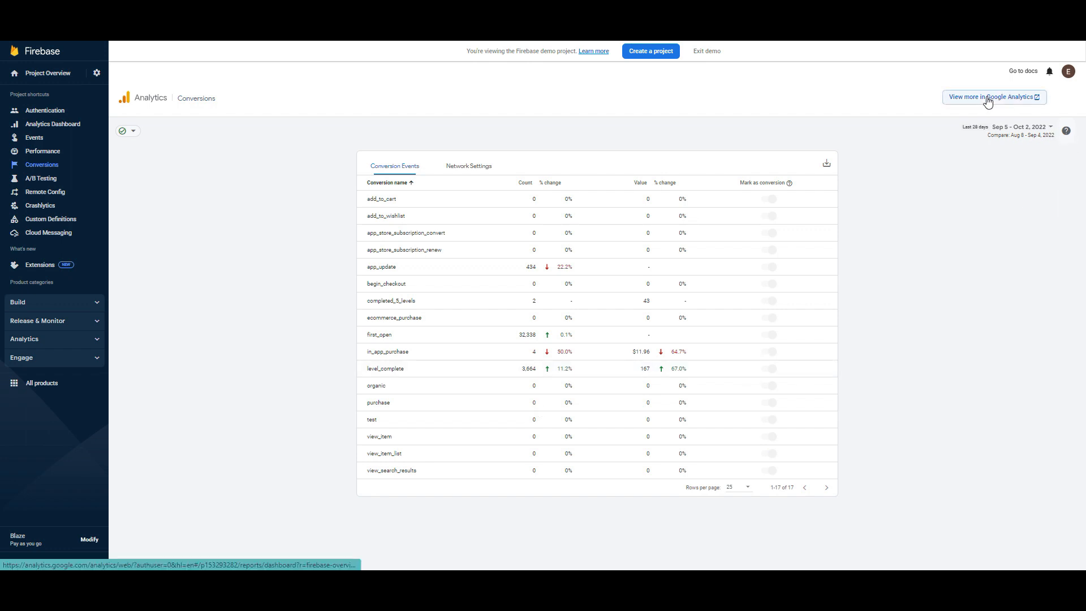
pyautogui.moveTo(955, 121)
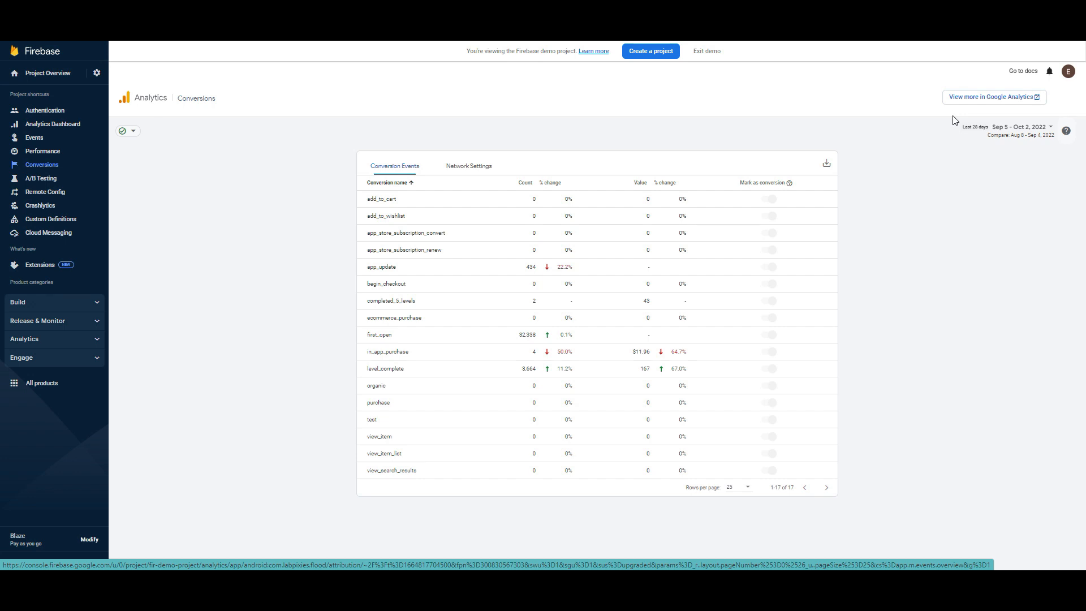
pyautogui.moveTo(17, 375)
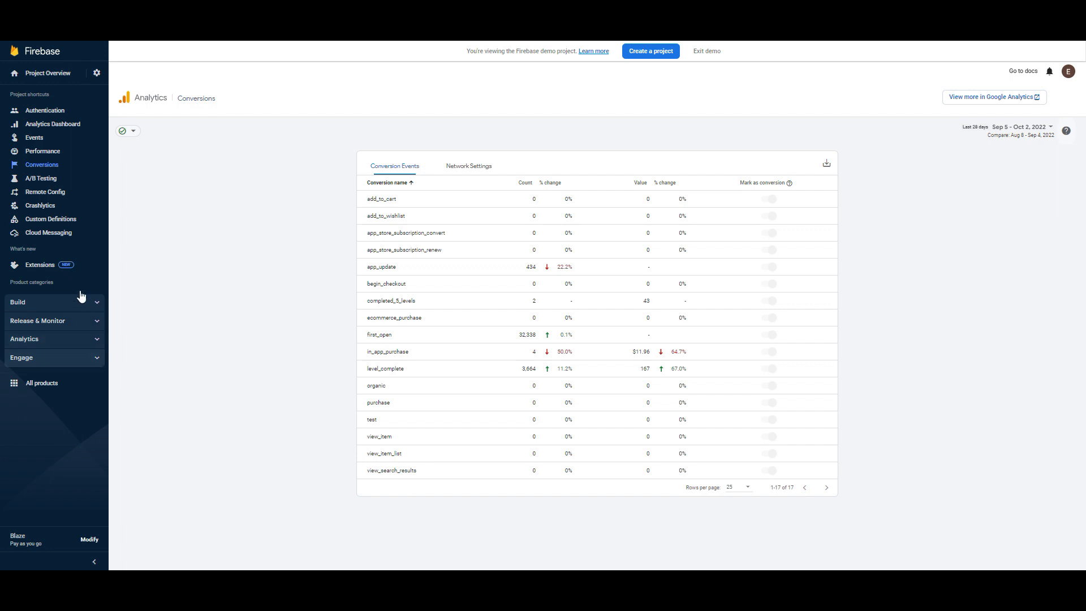
pyautogui.moveTo(37, 325)
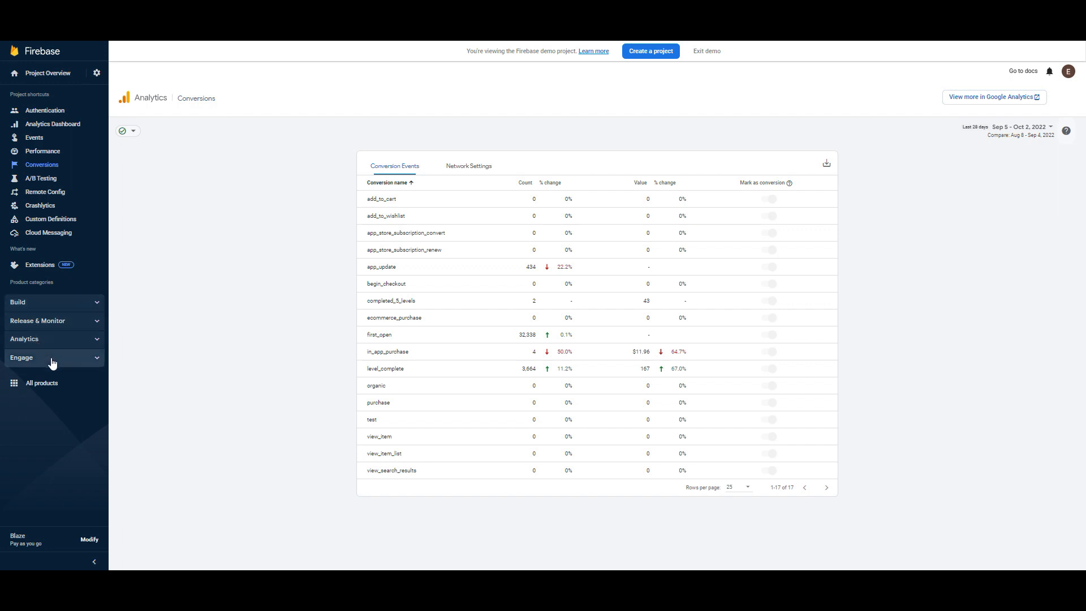
# Expand the Build category, then the Analytics category listing Dashboard through DebugView
pyautogui.click(17, 302)
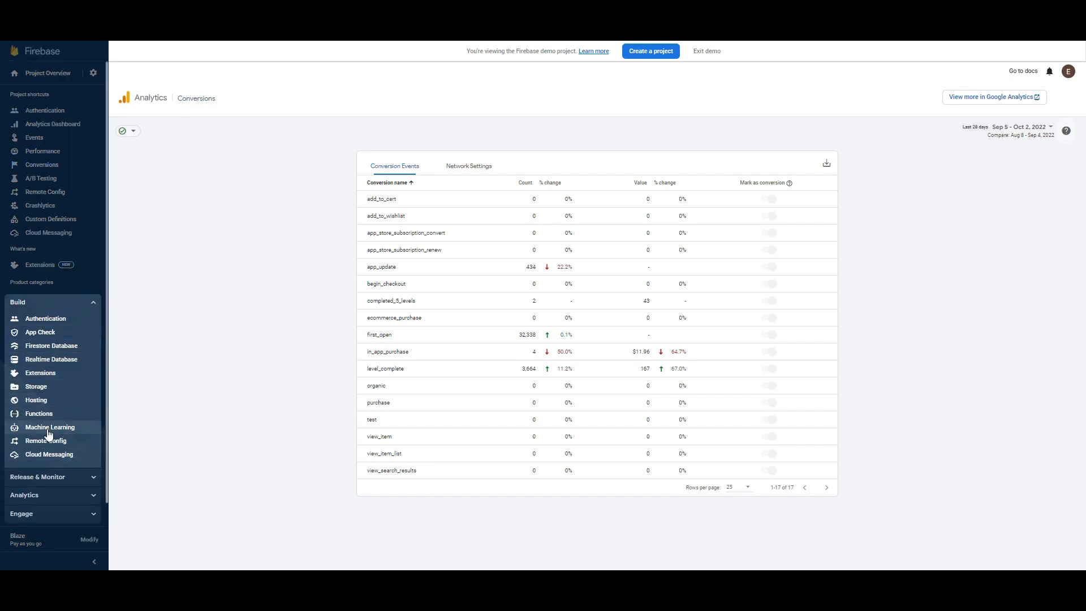
pyautogui.moveTo(38, 414)
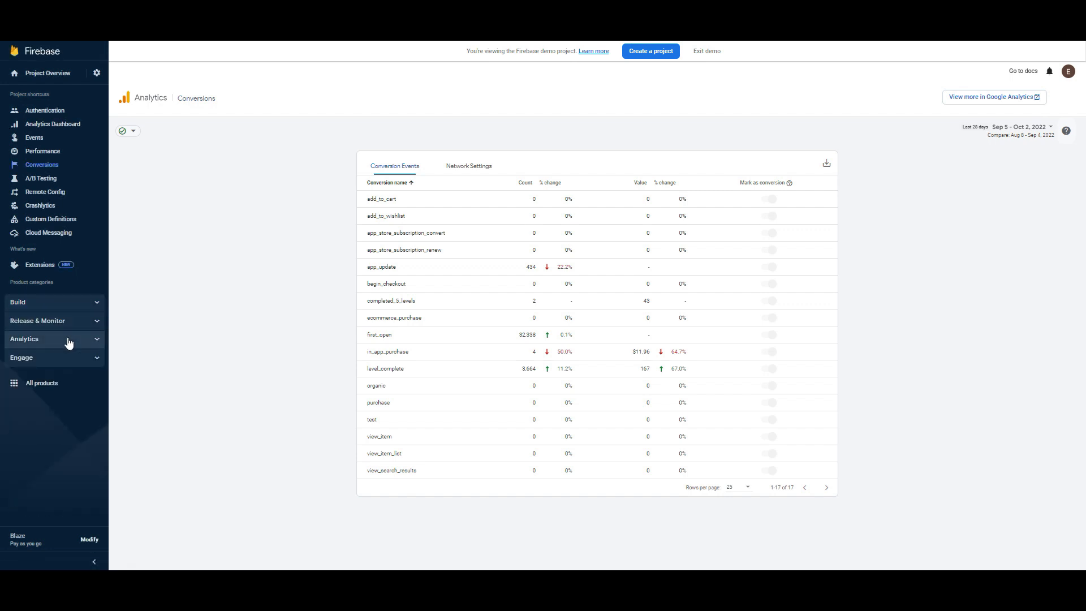
pyautogui.click(24, 339)
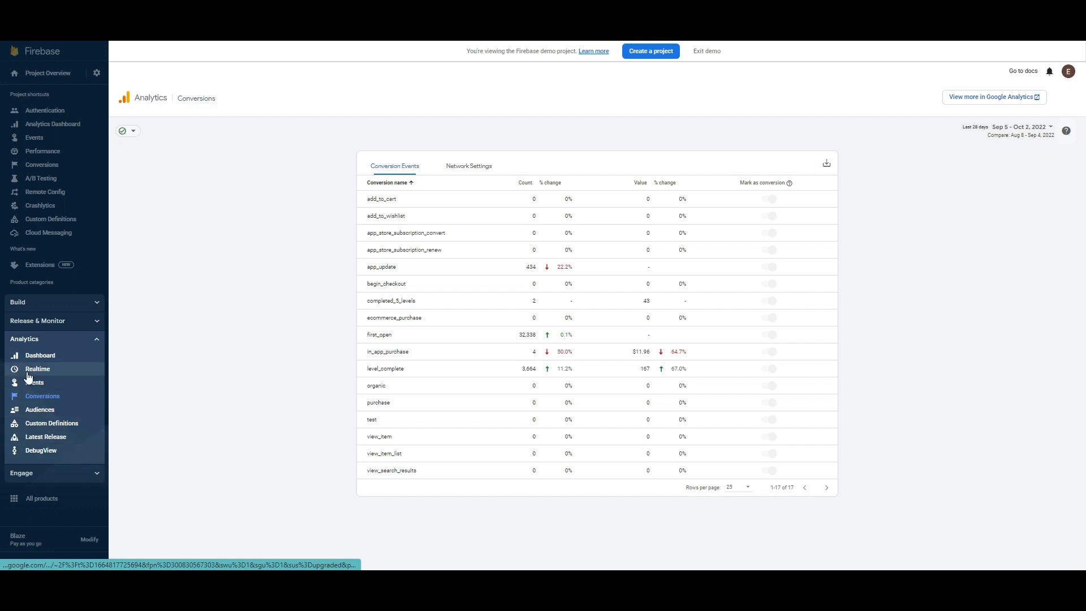
pyautogui.moveTo(42, 396)
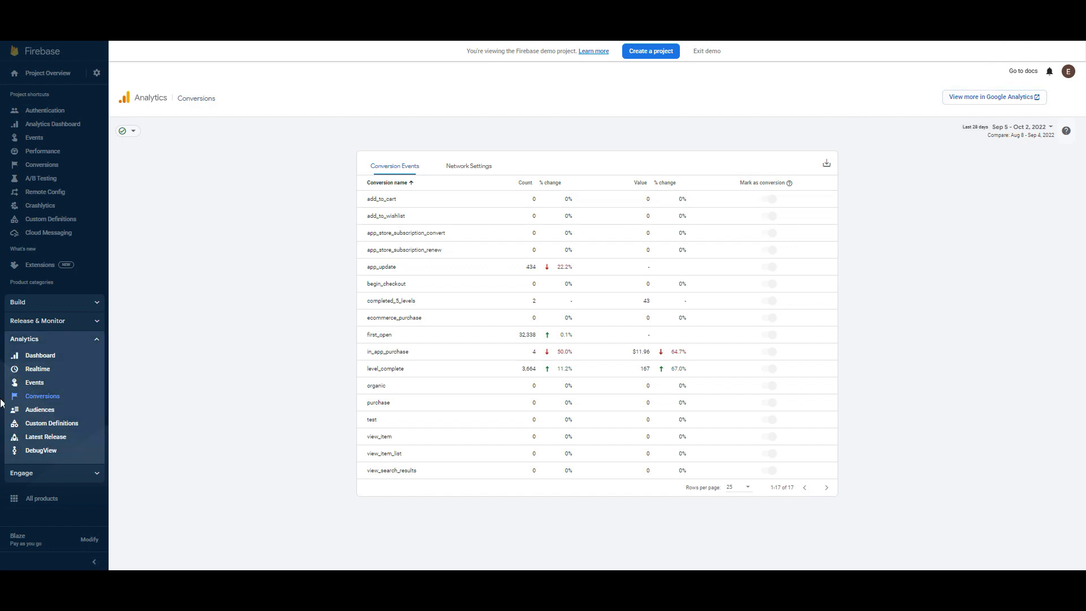
pyautogui.moveTo(94, 348)
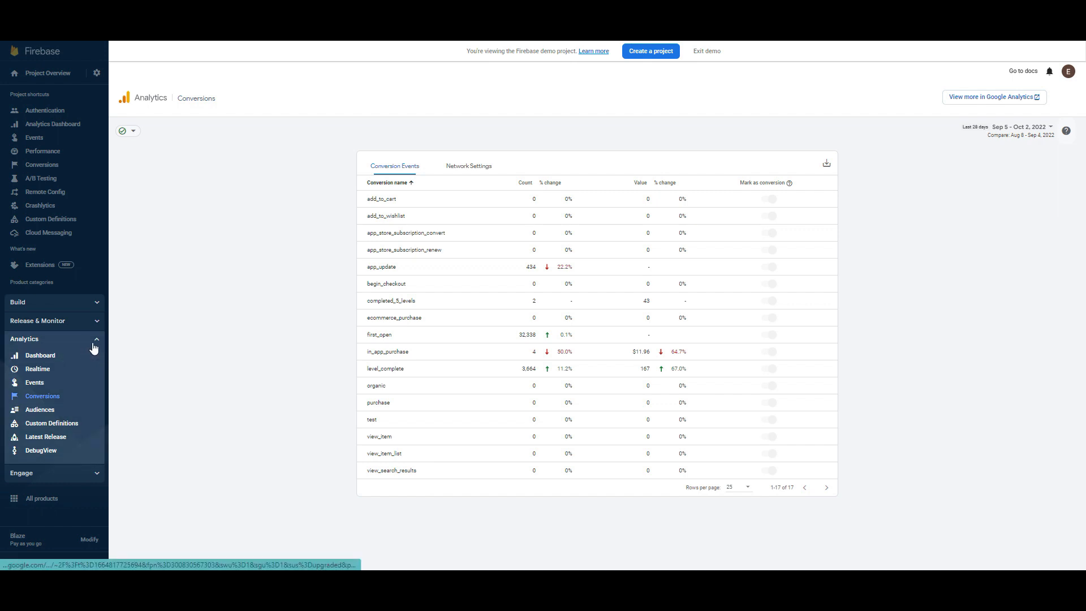
# Collapse the Analytics sidebar category and expand Engage to list its products
pyautogui.click(24, 338)
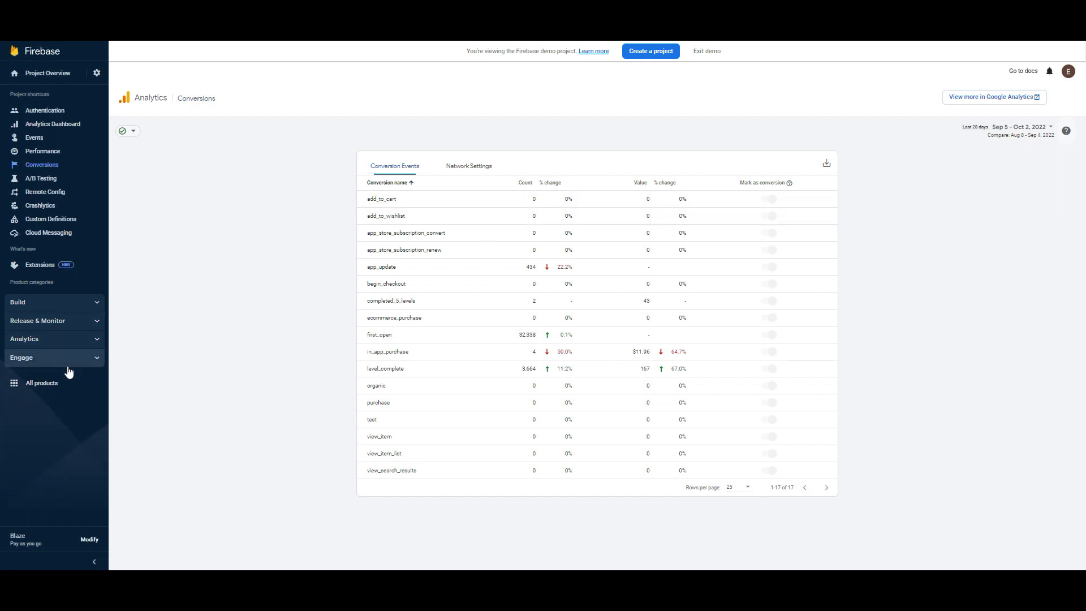
pyautogui.click(21, 359)
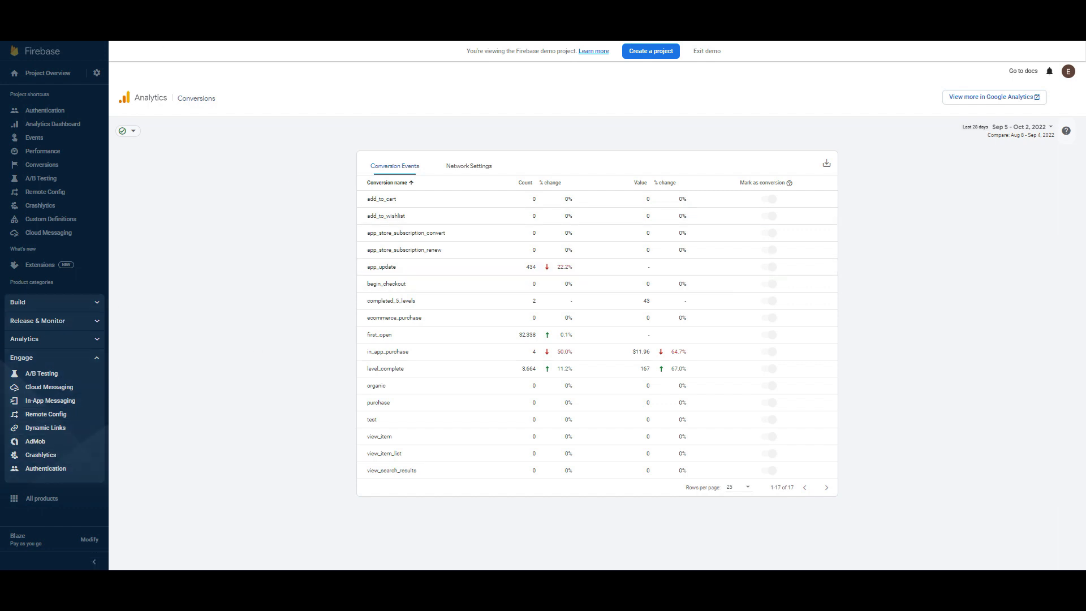
pyautogui.moveTo(1025, 44)
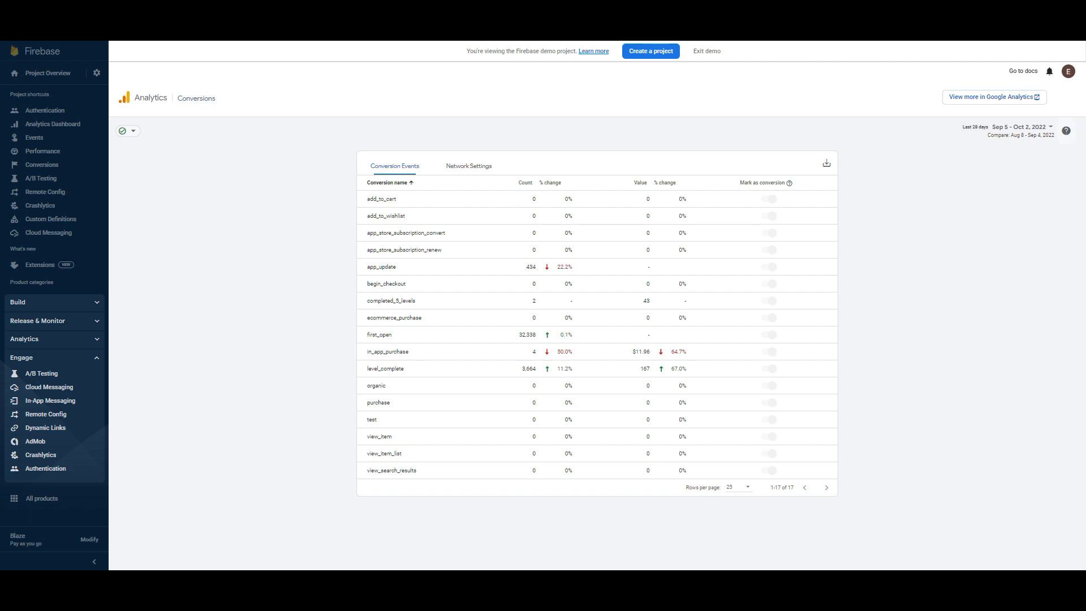
pyautogui.moveTo(35, 441)
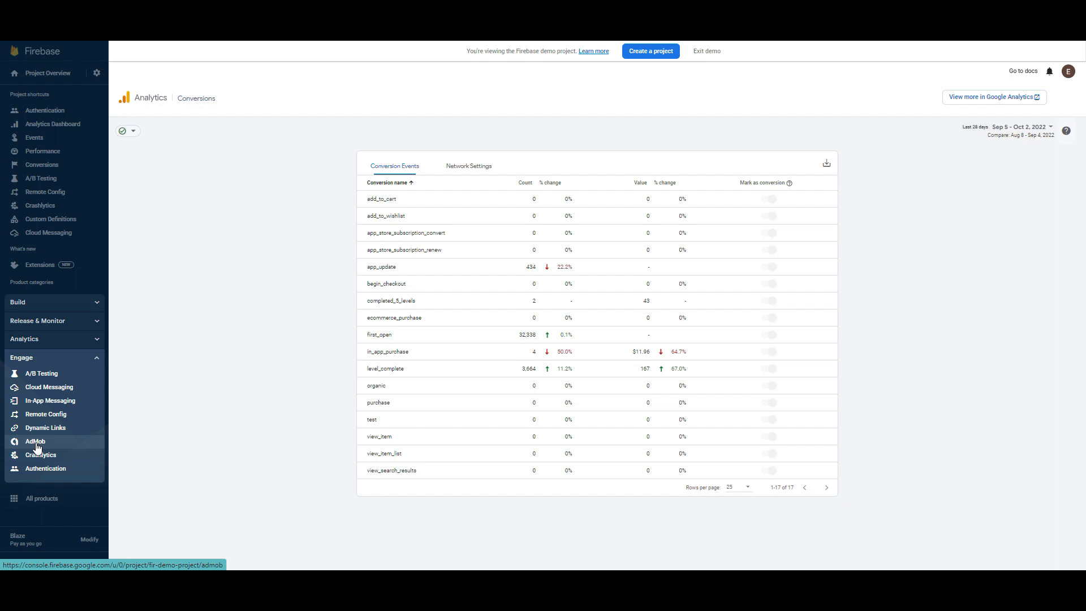
# Show the demo project's AdMob integration page with its linked apps
pyautogui.click(35, 442)
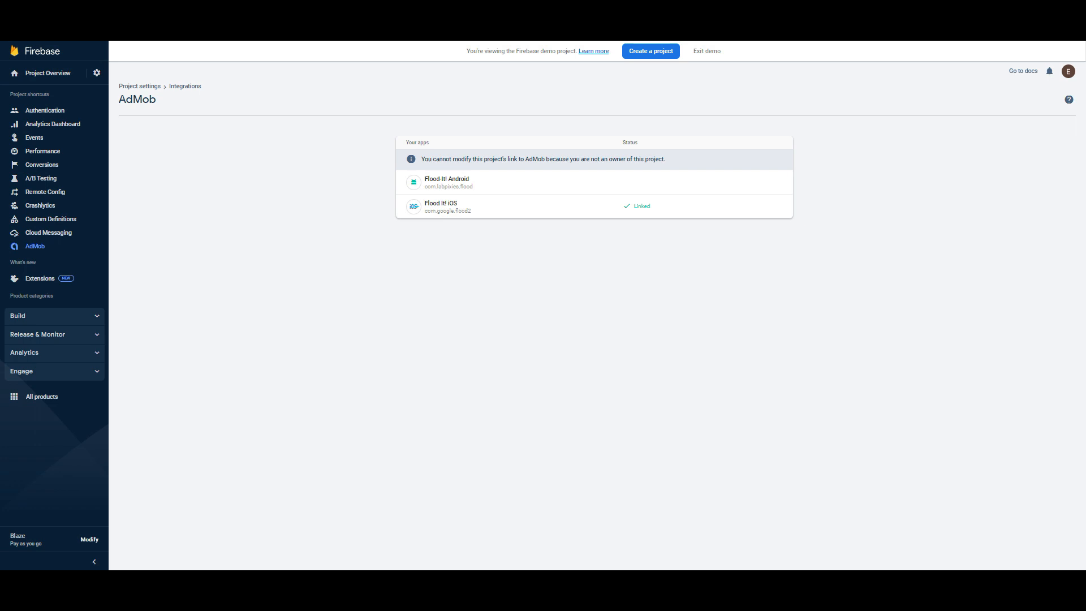
pyautogui.moveTo(1029, 45)
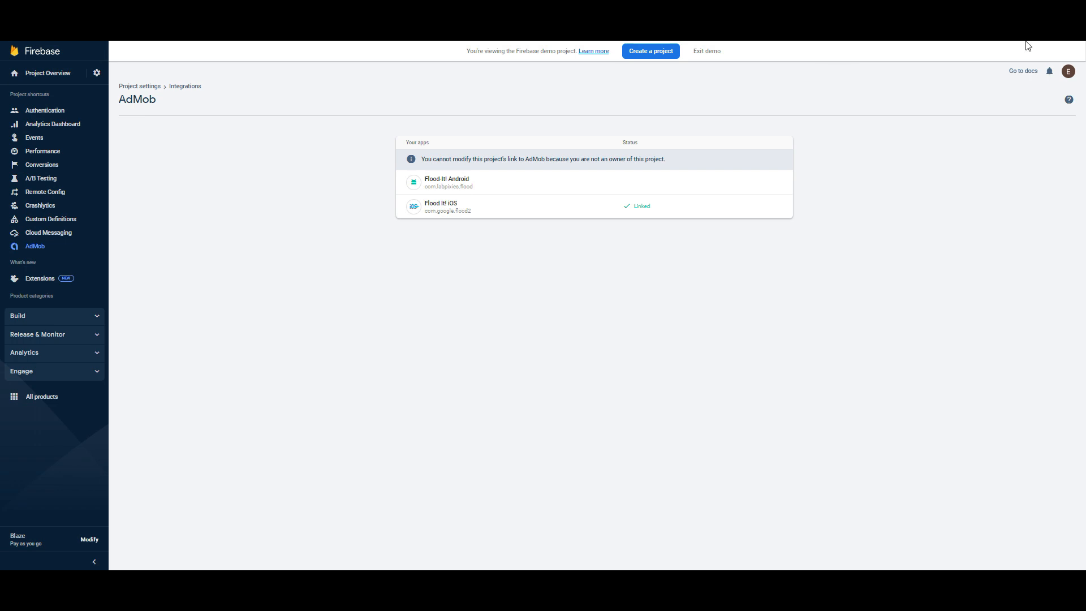